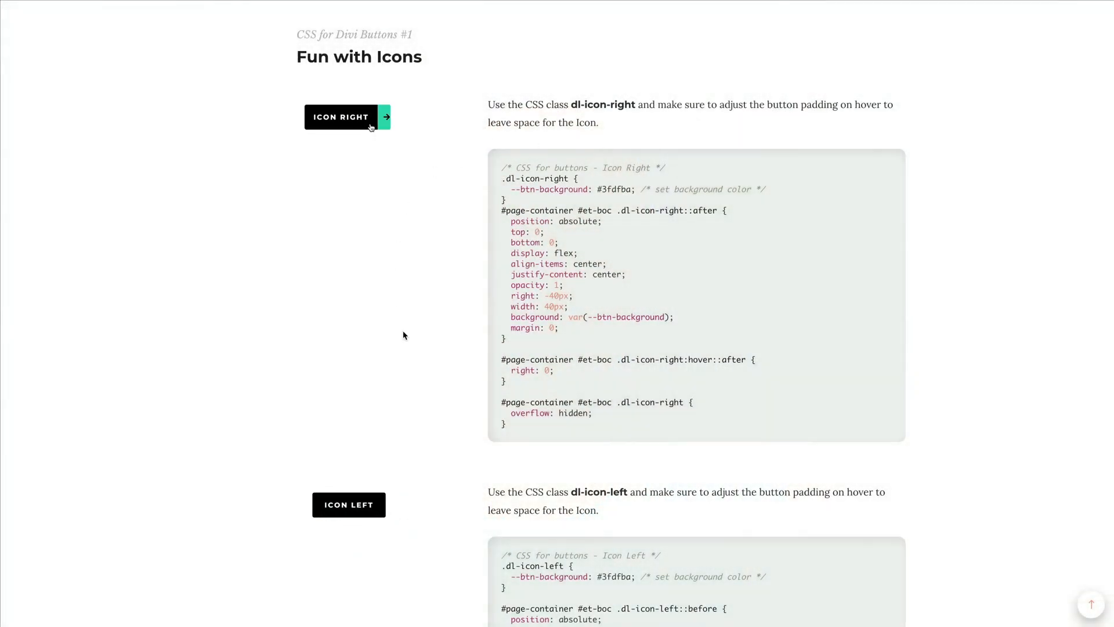
# - Scroll through the Divi Buttons page and review the dl-icon-right code module holding the Icon Right CSS
pyautogui.scroll(-3)
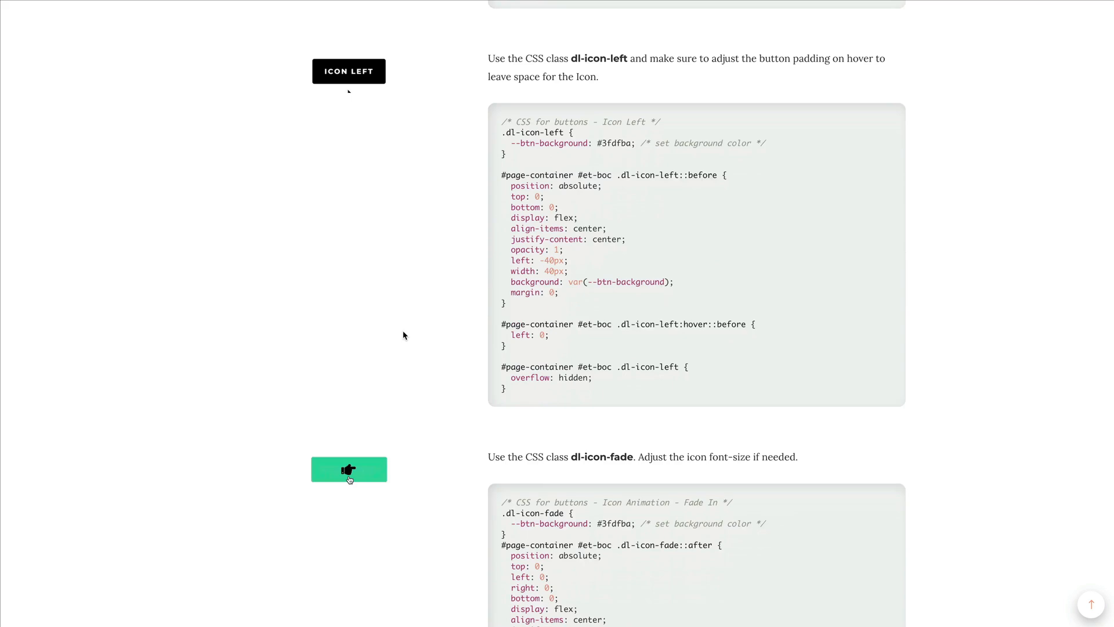
pyautogui.scroll(-3)
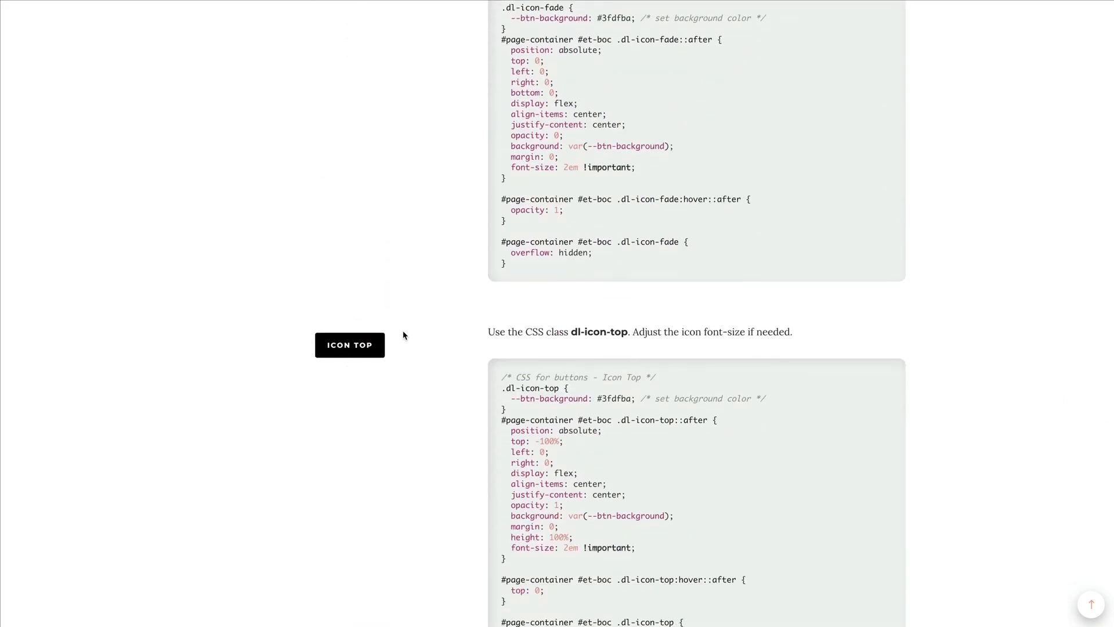
pyautogui.scroll(-3)
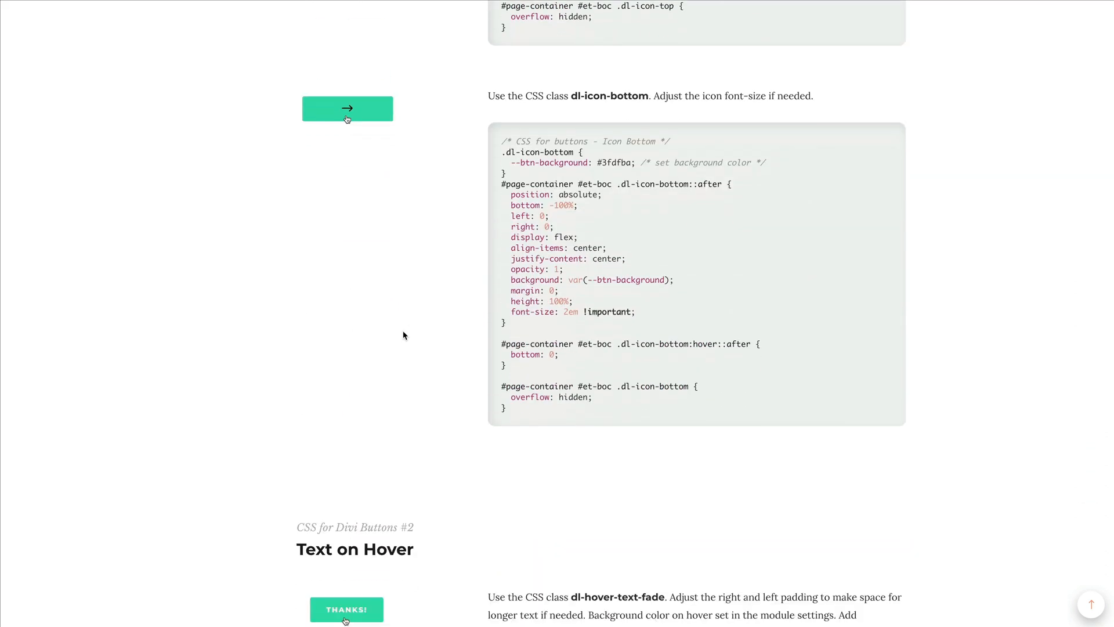
pyautogui.scroll(-3)
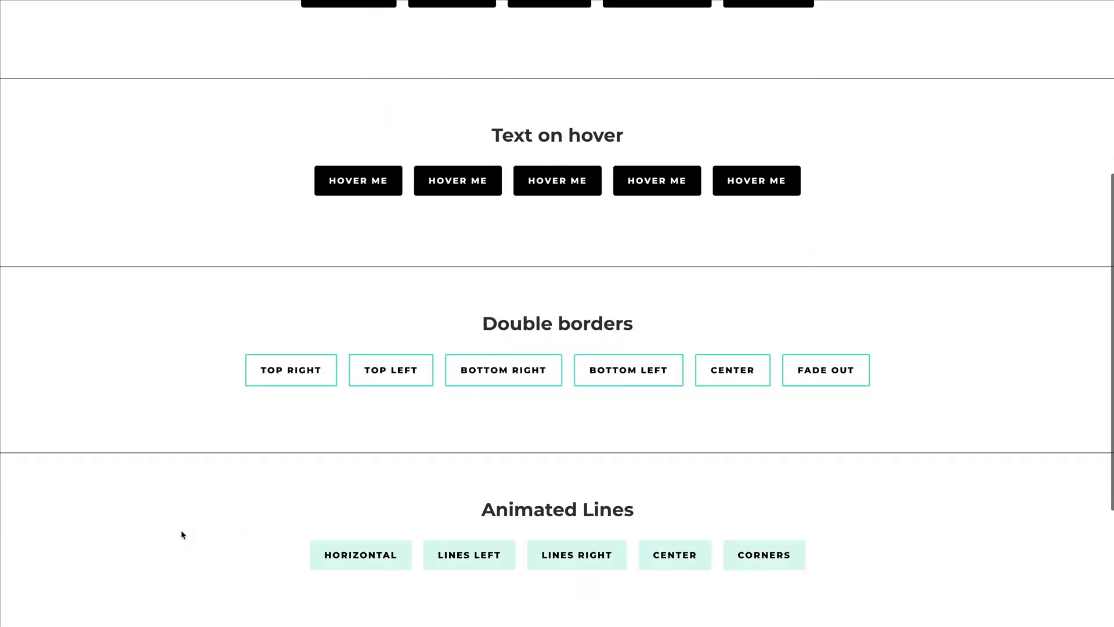
pyautogui.scroll(3)
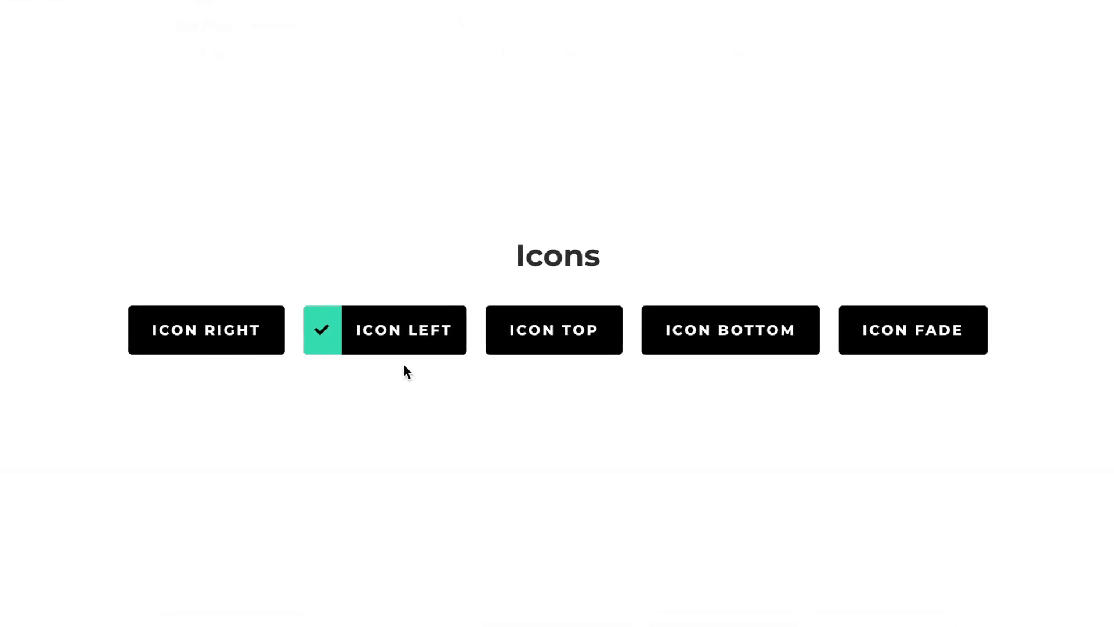
pyautogui.moveTo(425, 449)
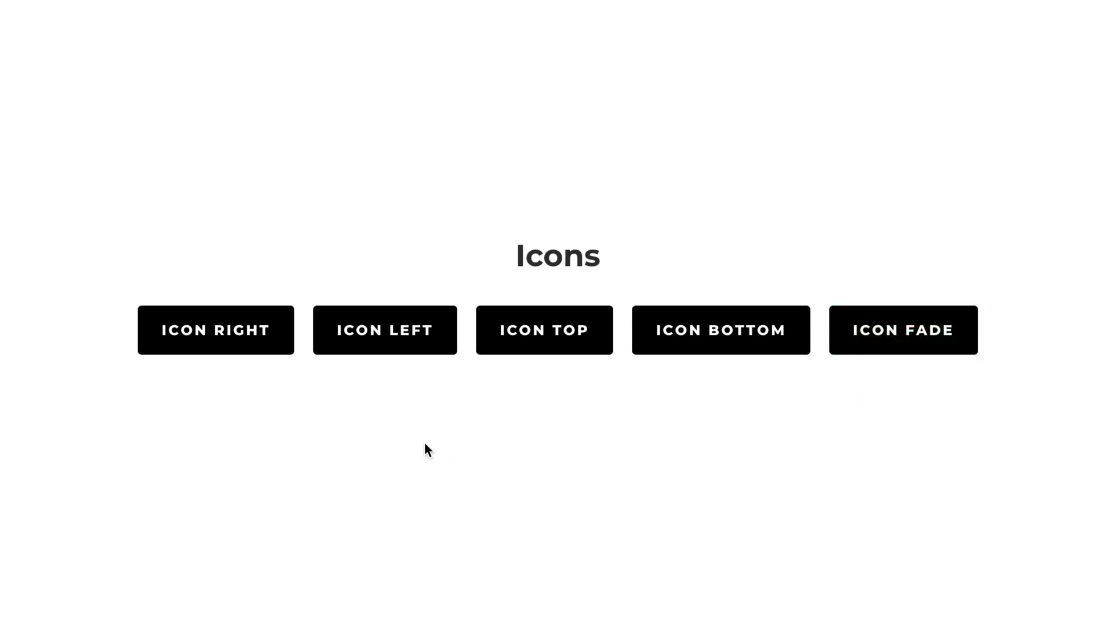
pyautogui.moveTo(238, 342)
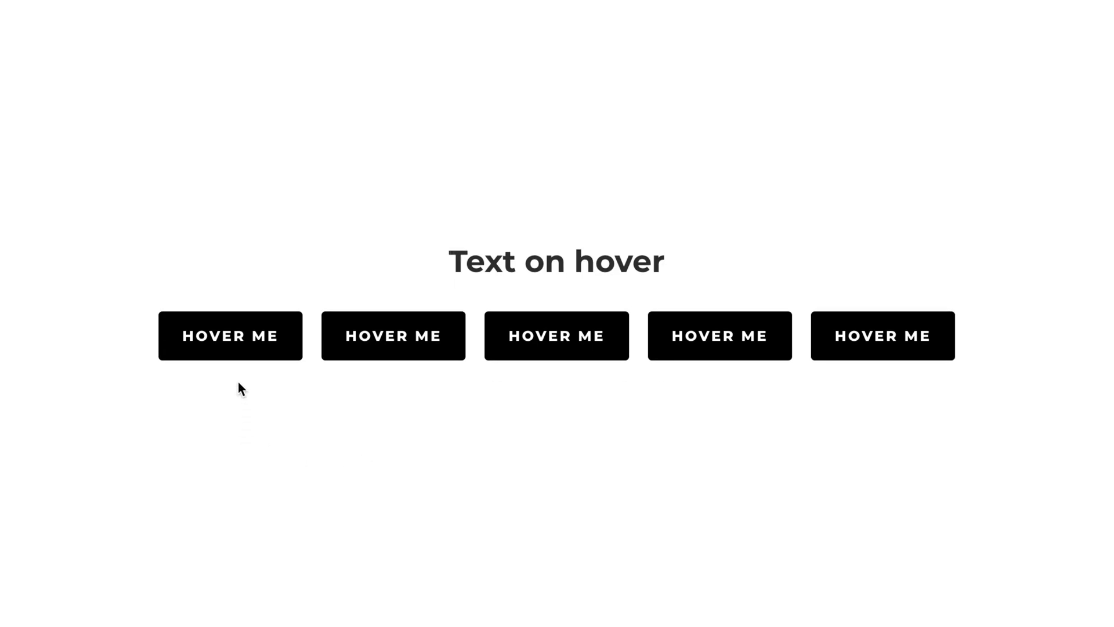
pyautogui.moveTo(393, 336)
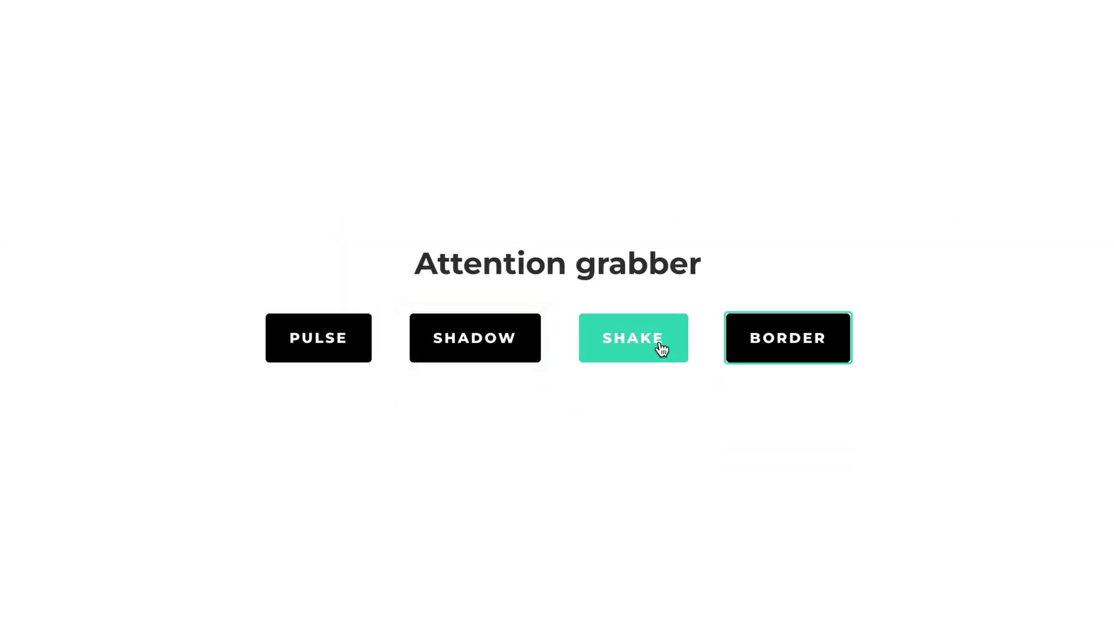
pyautogui.moveTo(1031, 365)
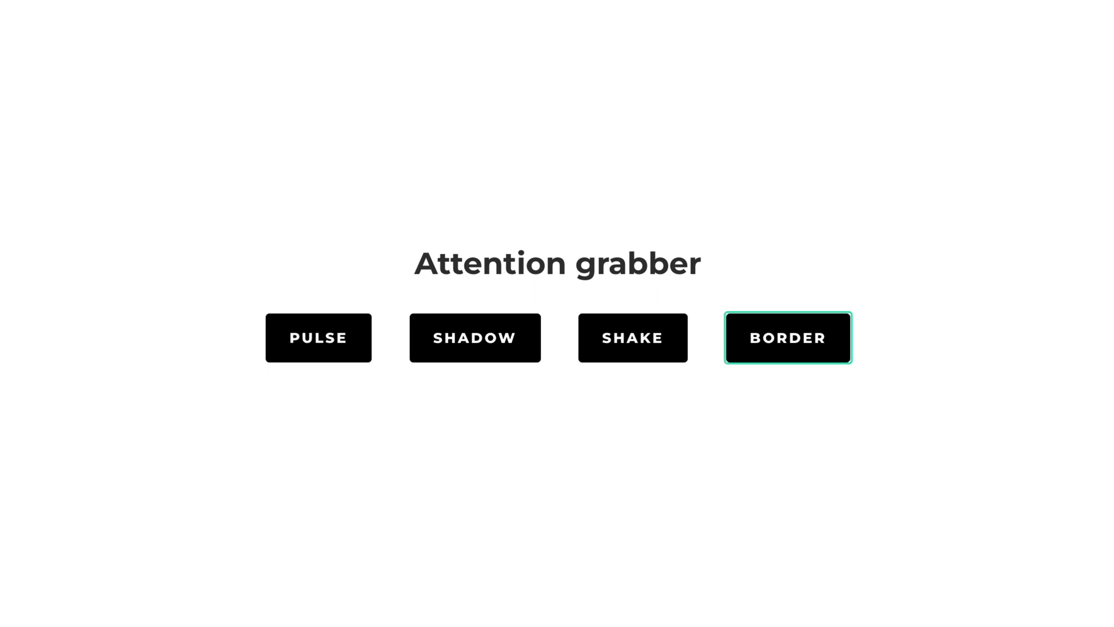
pyautogui.click(475, 338)
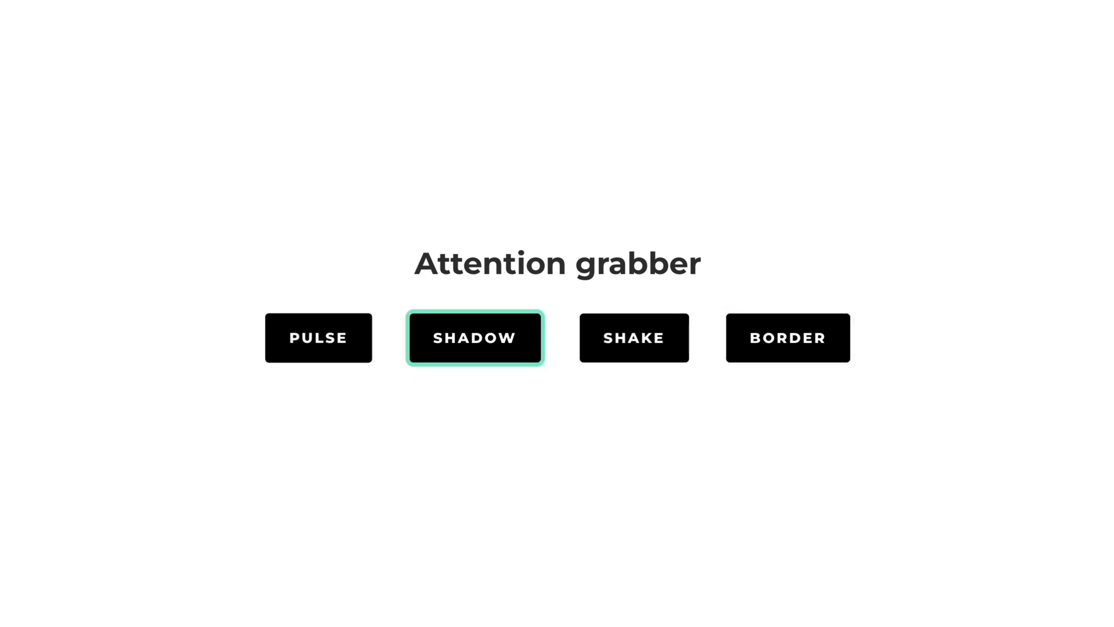
pyautogui.click(787, 338)
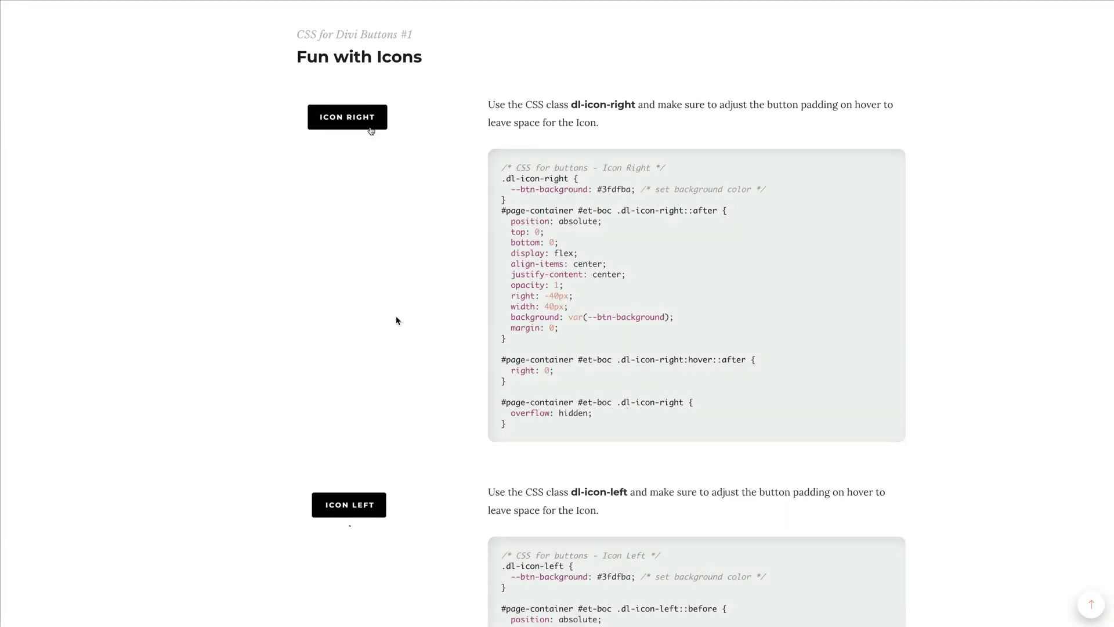
pyautogui.scroll(-3)
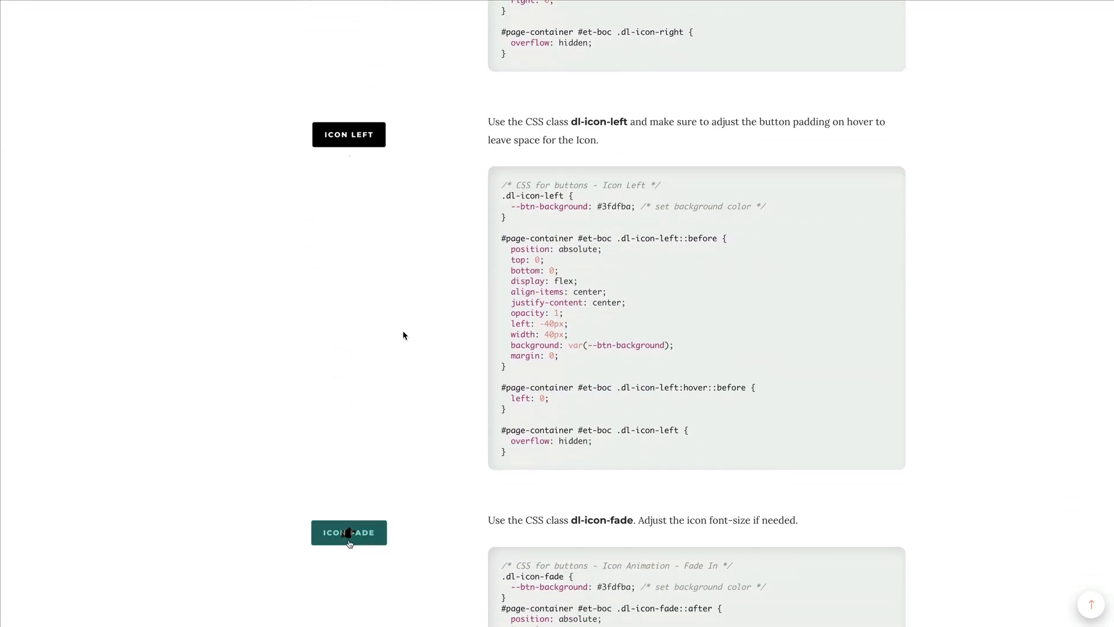
pyautogui.scroll(-3)
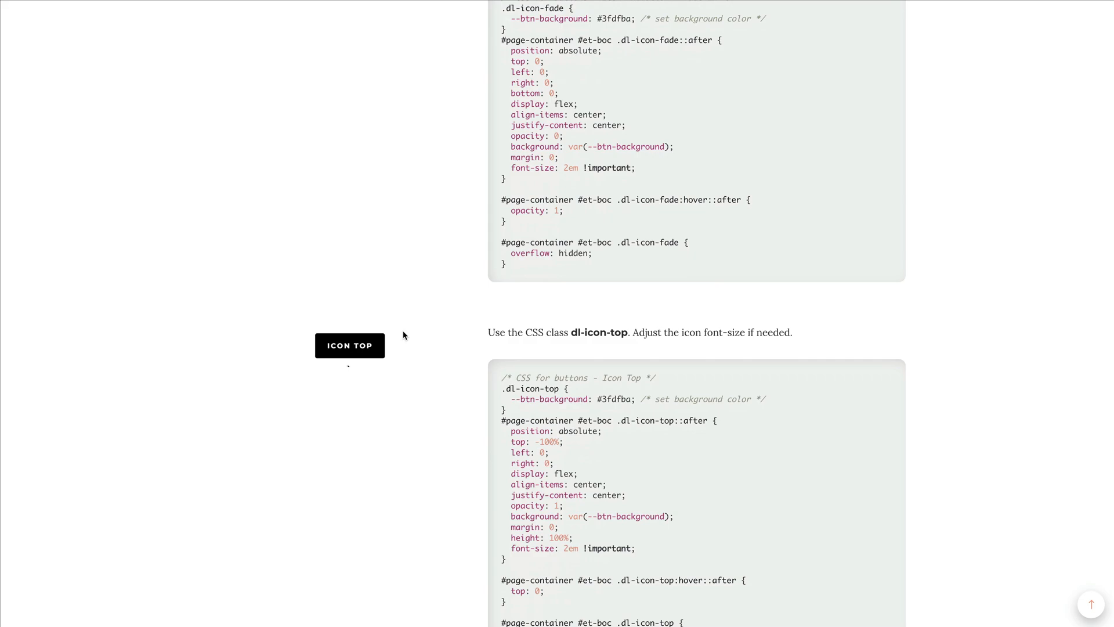
pyautogui.scroll(-3)
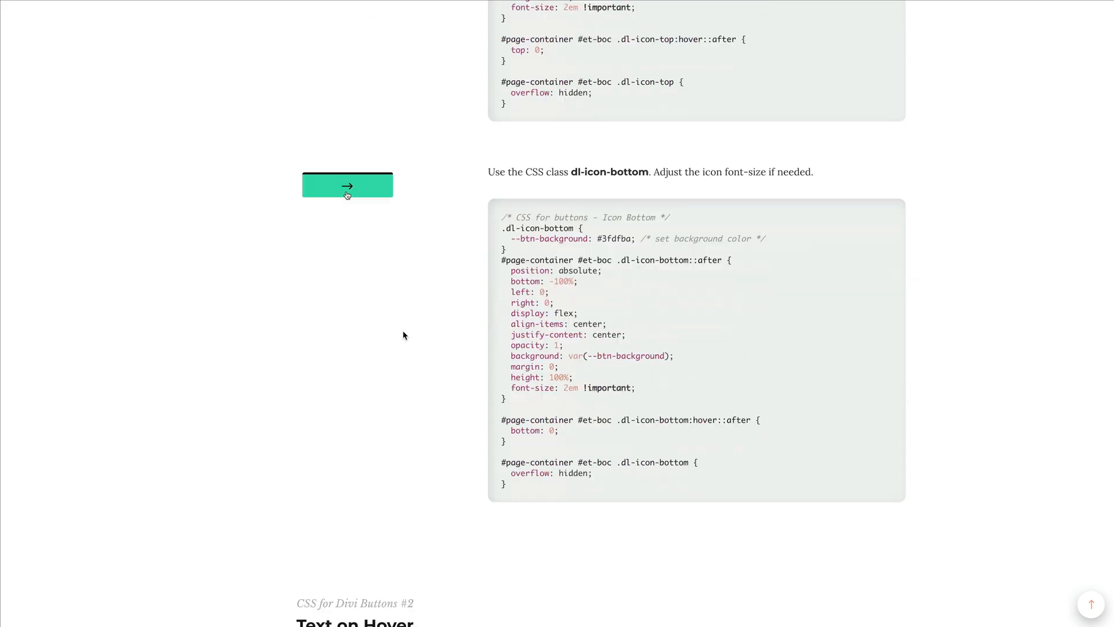
pyautogui.scroll(-3)
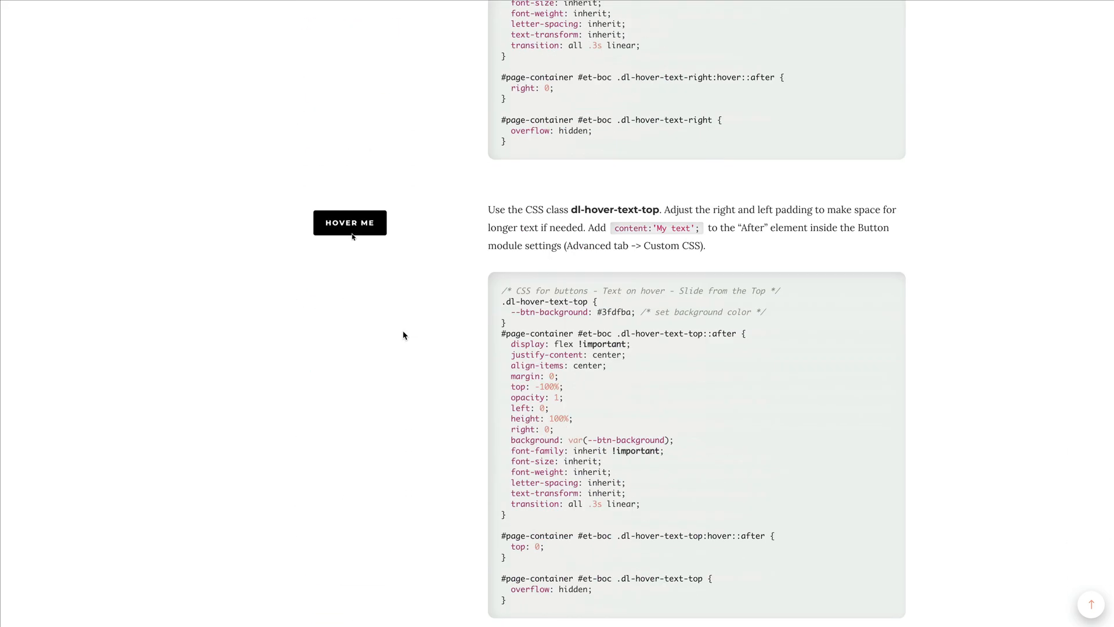
pyautogui.scroll(-3)
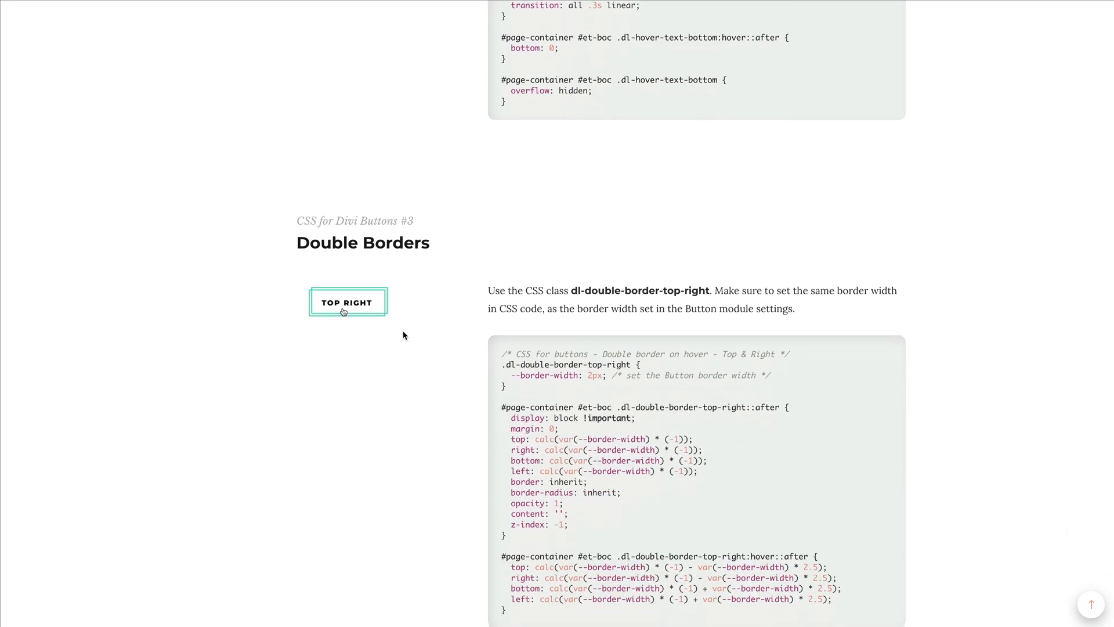
pyautogui.scroll(-3)
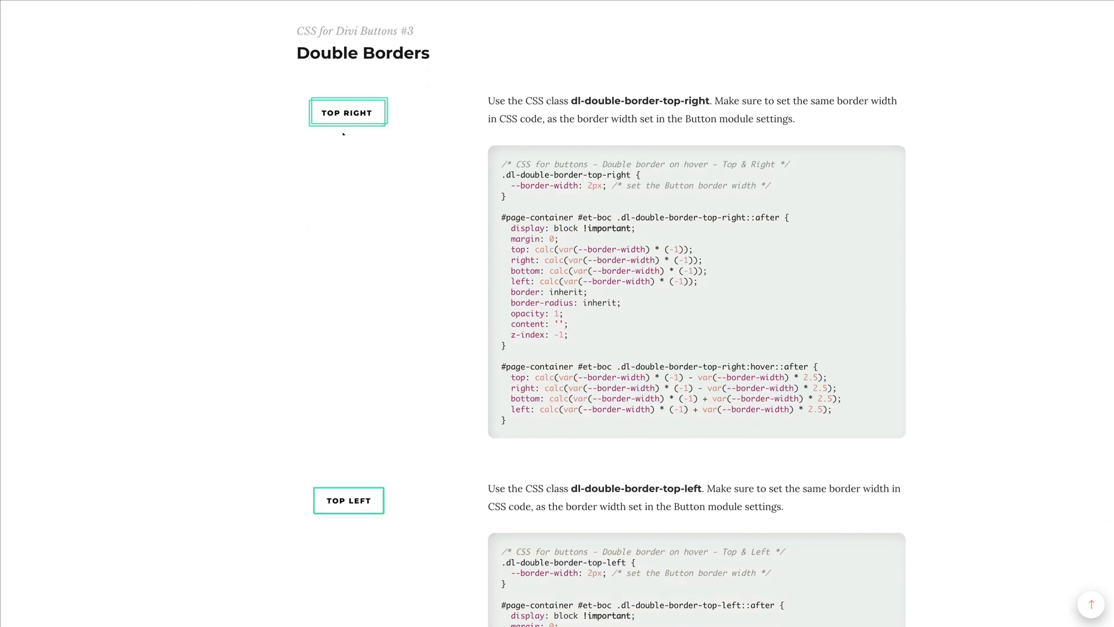
pyautogui.scroll(-3)
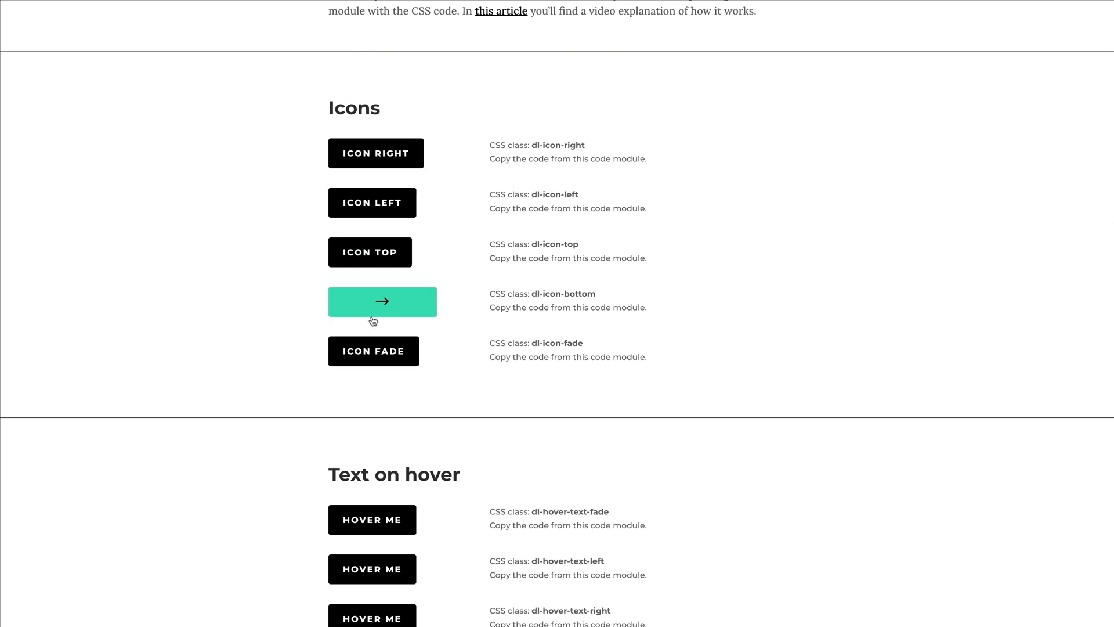
pyautogui.scroll(-3)
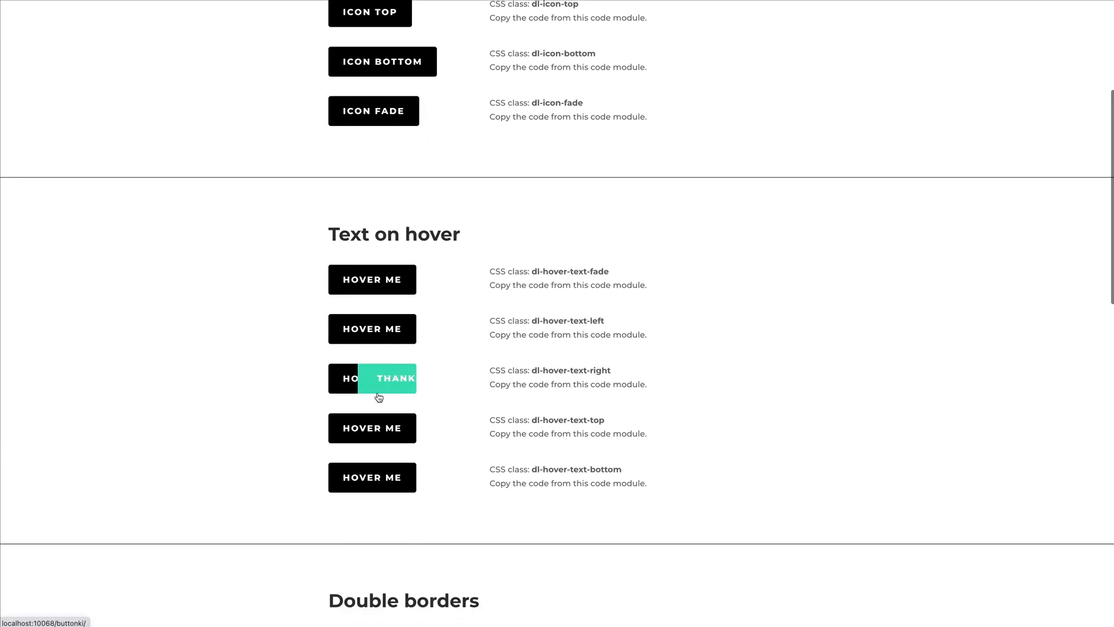
pyautogui.scroll(-3)
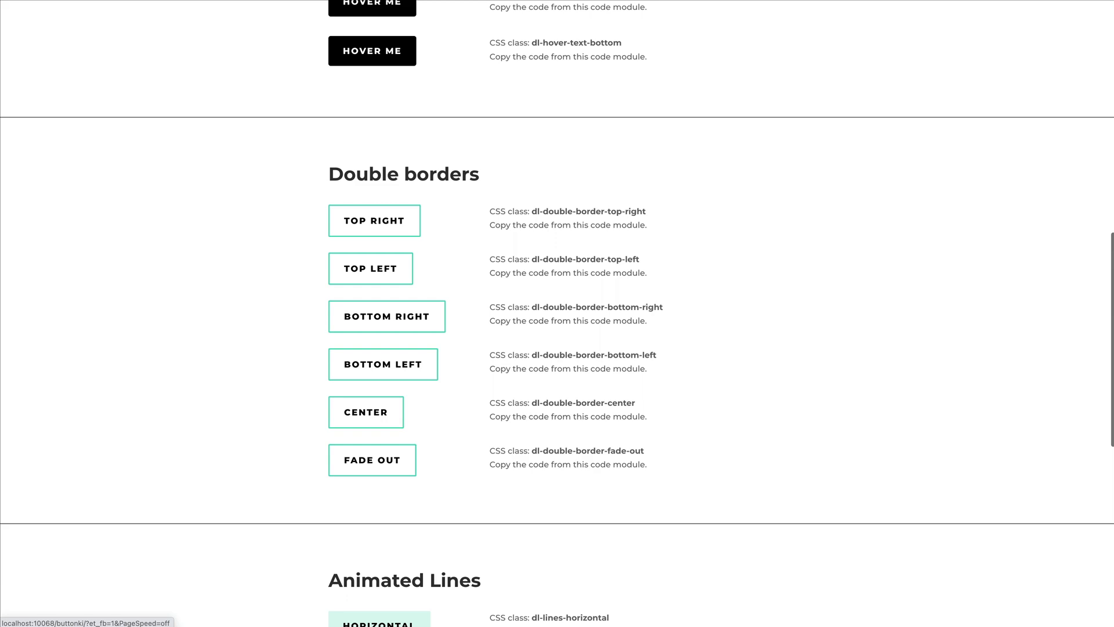
pyautogui.scroll(-3)
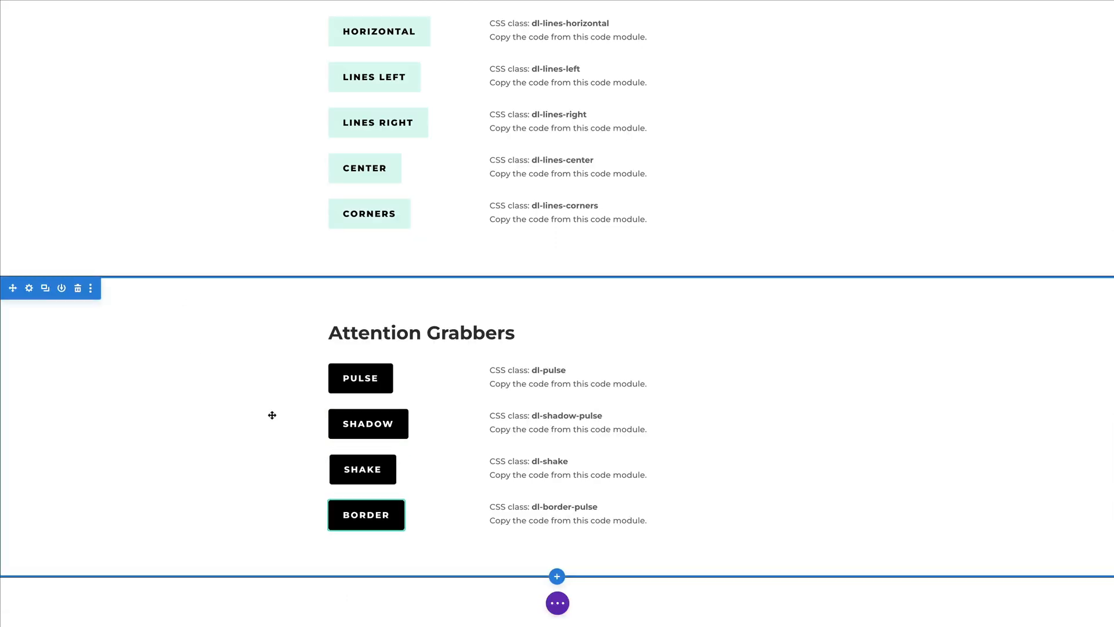
pyautogui.scroll(-3)
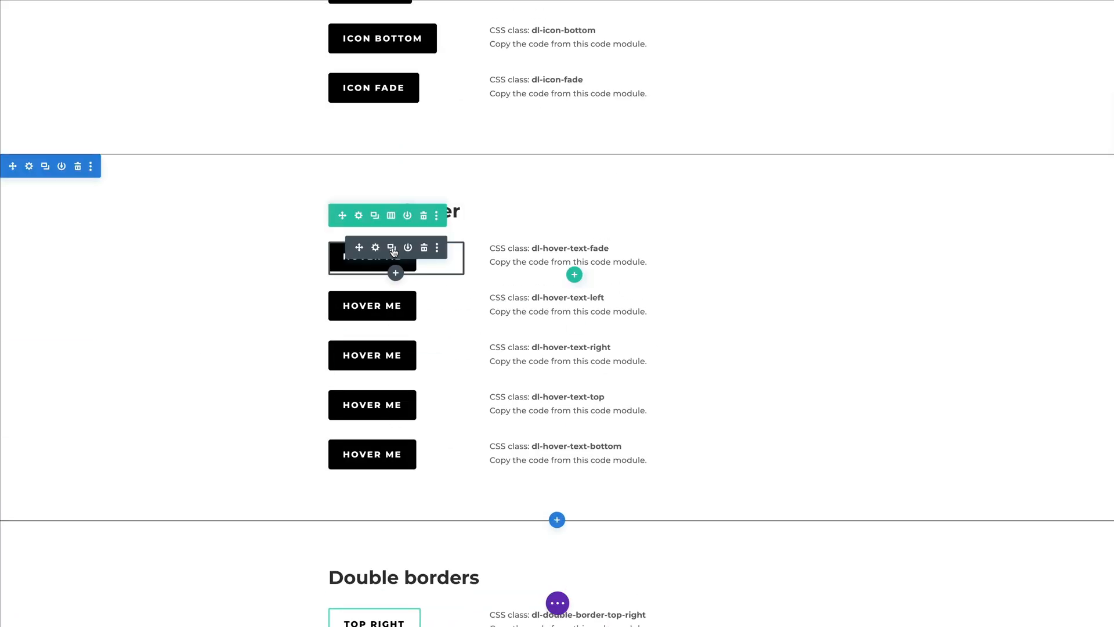
pyautogui.scroll(3)
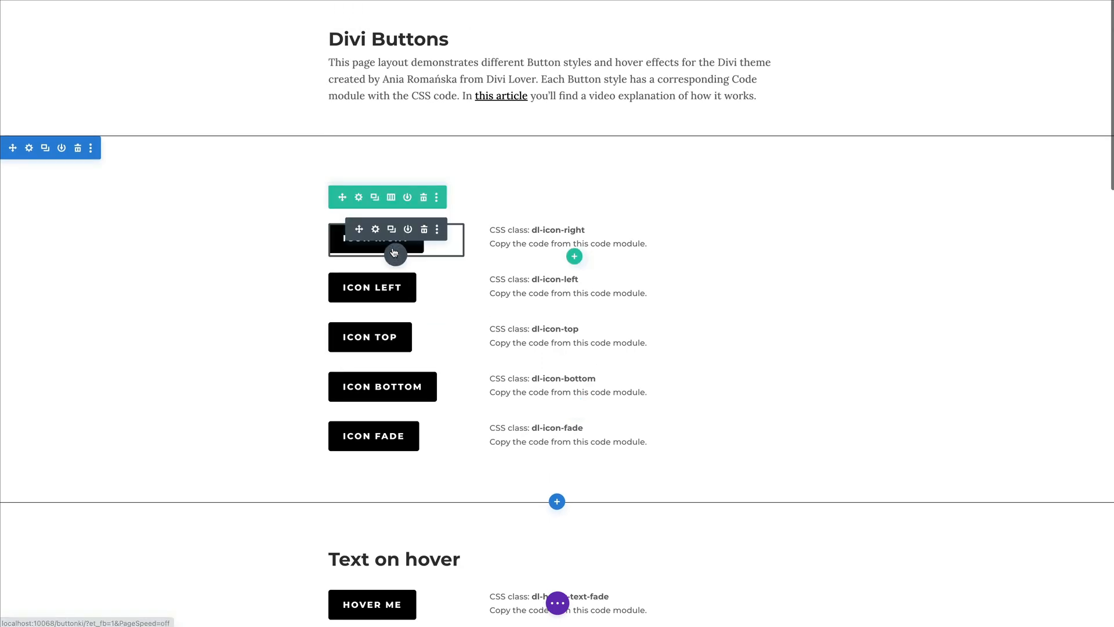
pyautogui.click(359, 229)
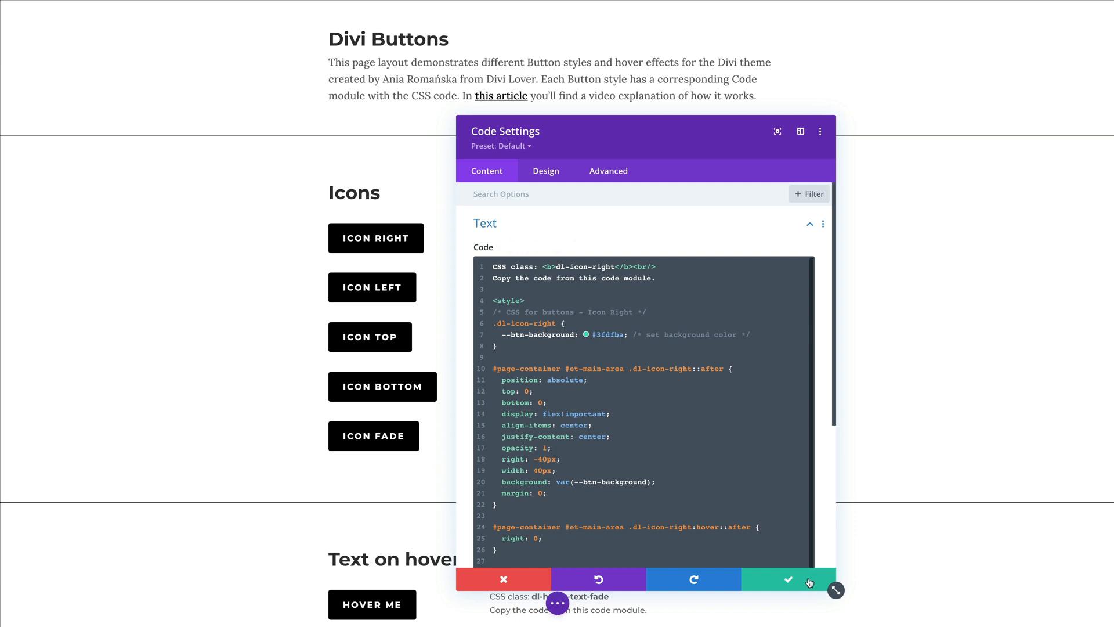
pyautogui.moveTo(786, 578)
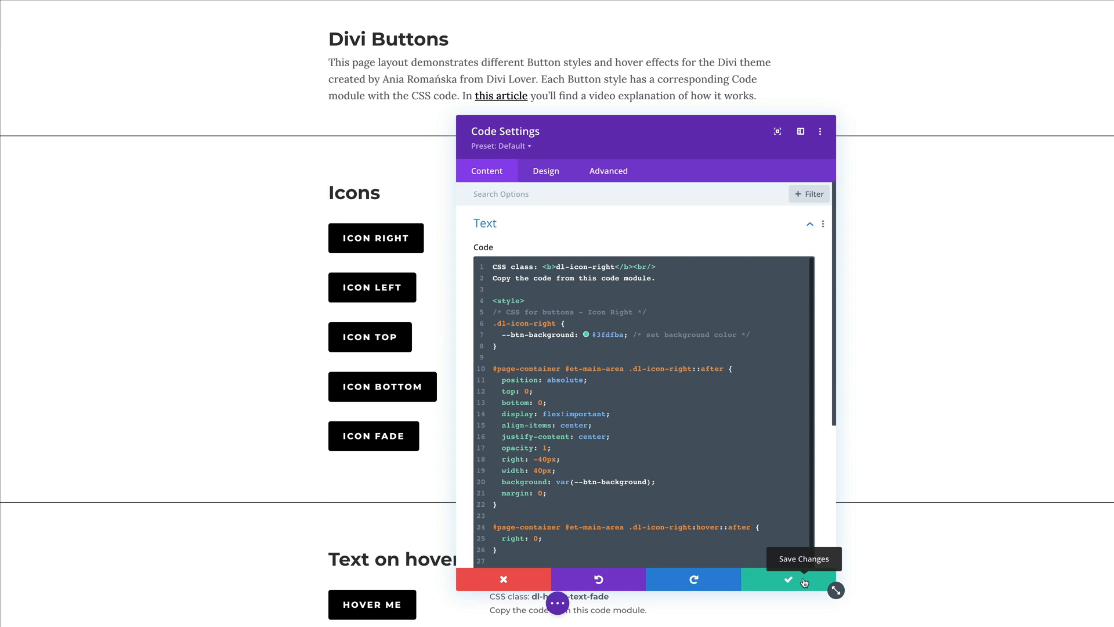
pyautogui.click(787, 579)
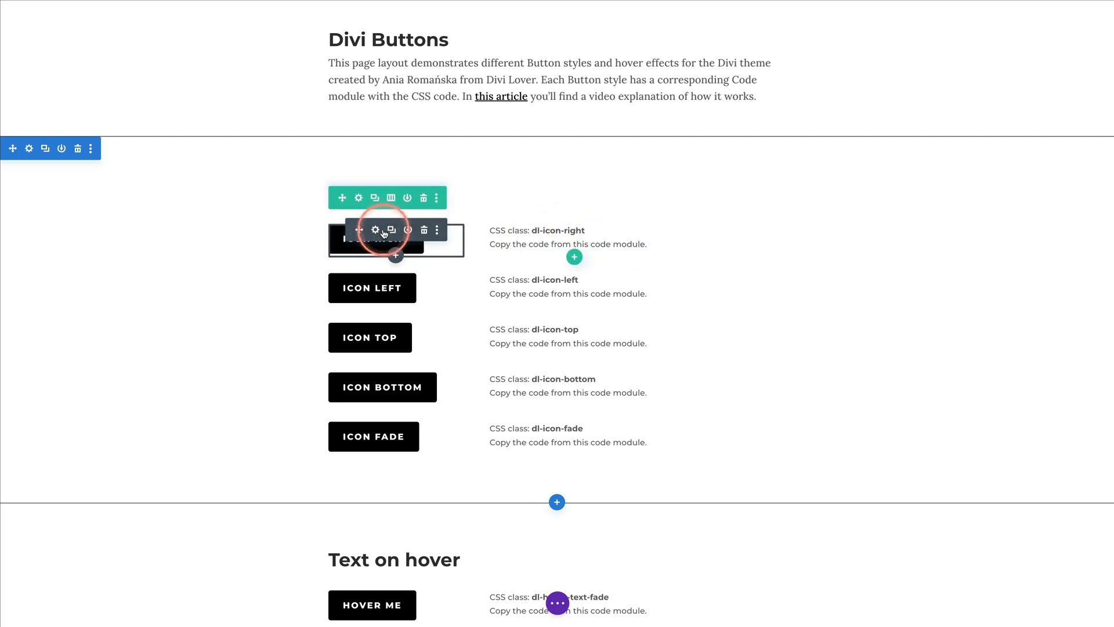
# - Create preset 'Button with Icon' from the Icon Right button's styles, keeping class dl-icon-right, and save
pyautogui.click(374, 230)
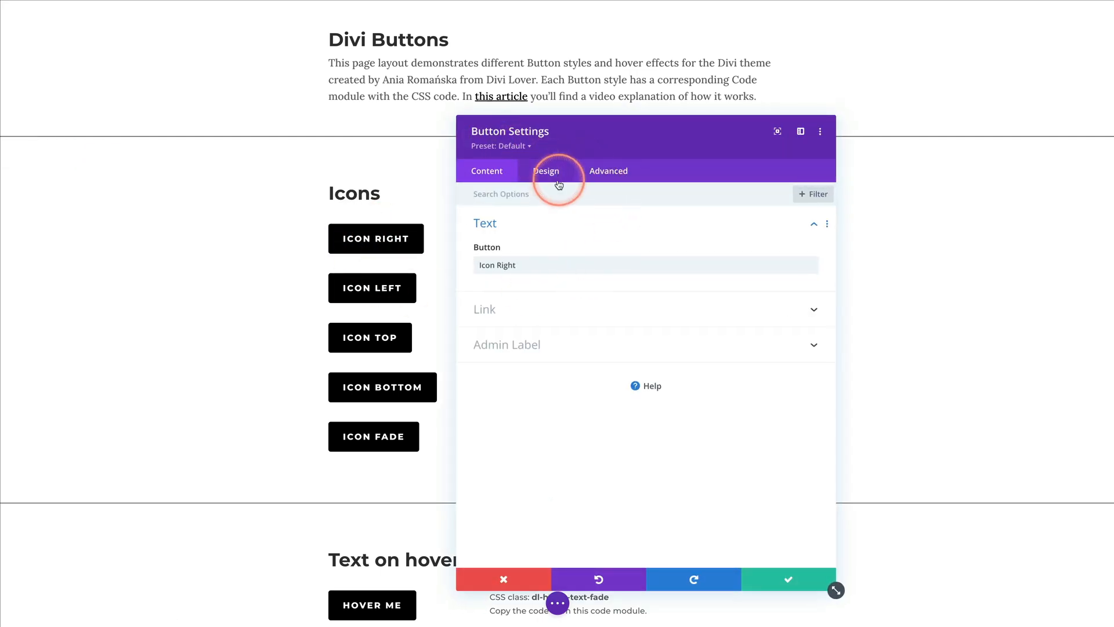
pyautogui.click(545, 169)
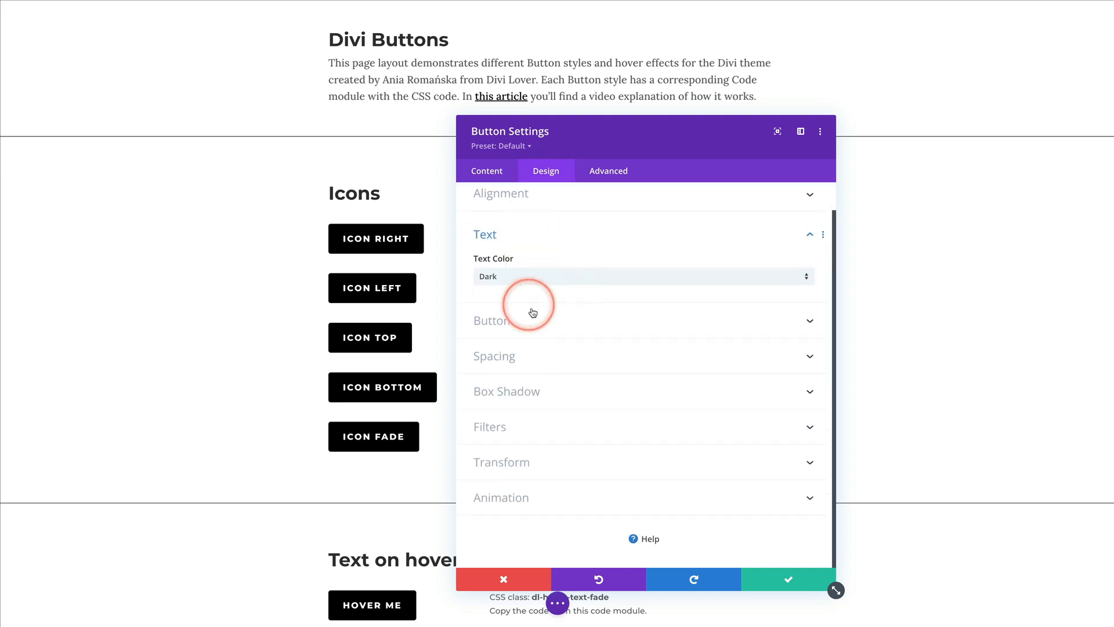
pyautogui.click(492, 321)
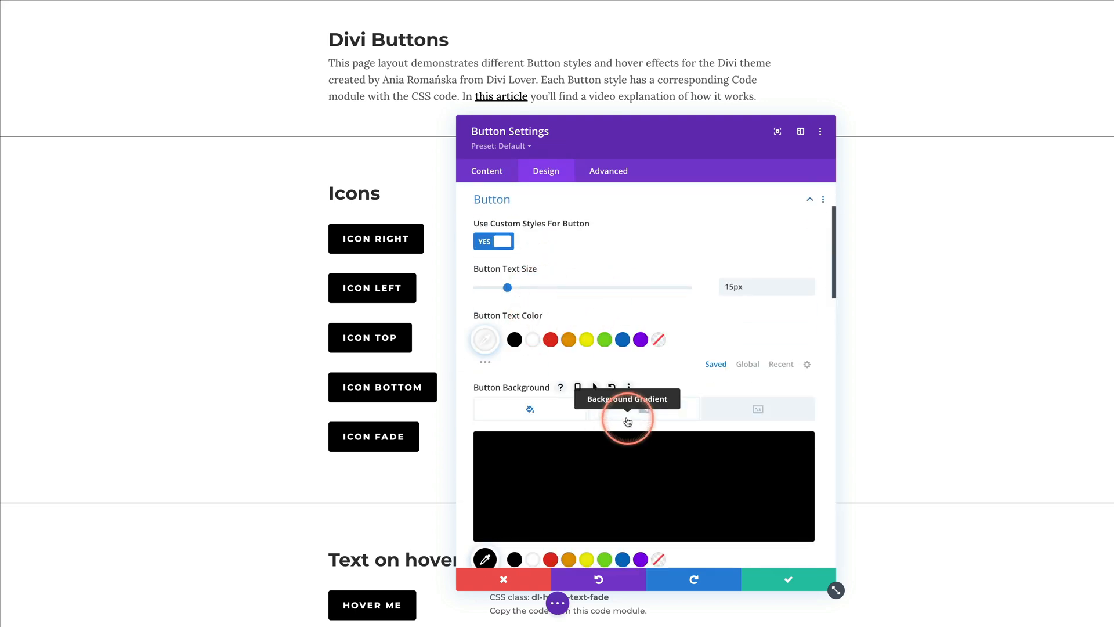
pyautogui.scroll(-3)
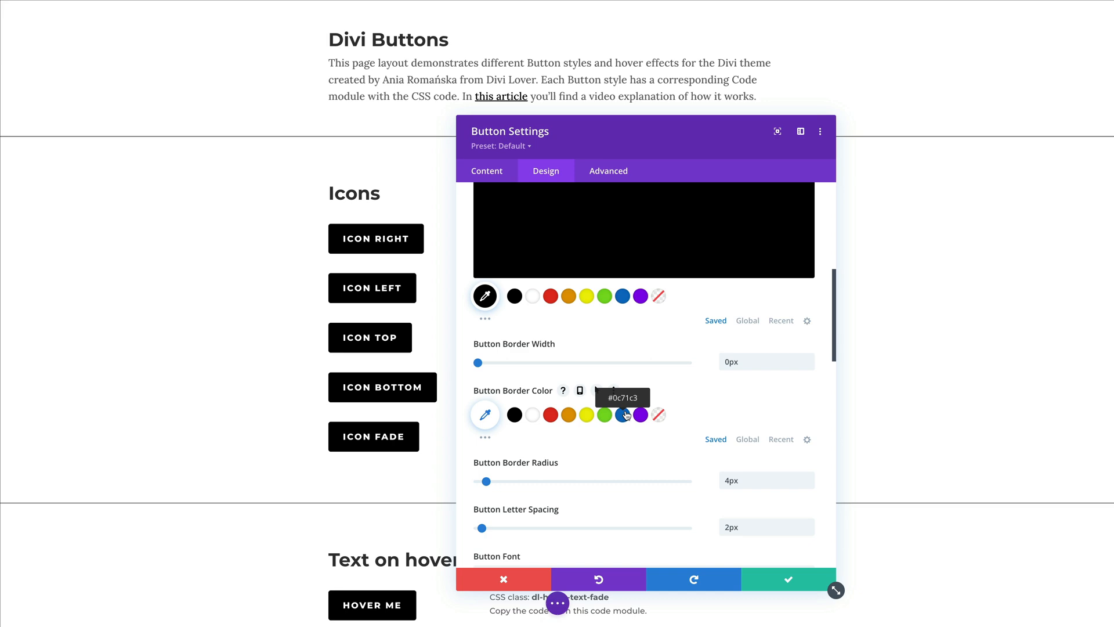
pyautogui.click(501, 147)
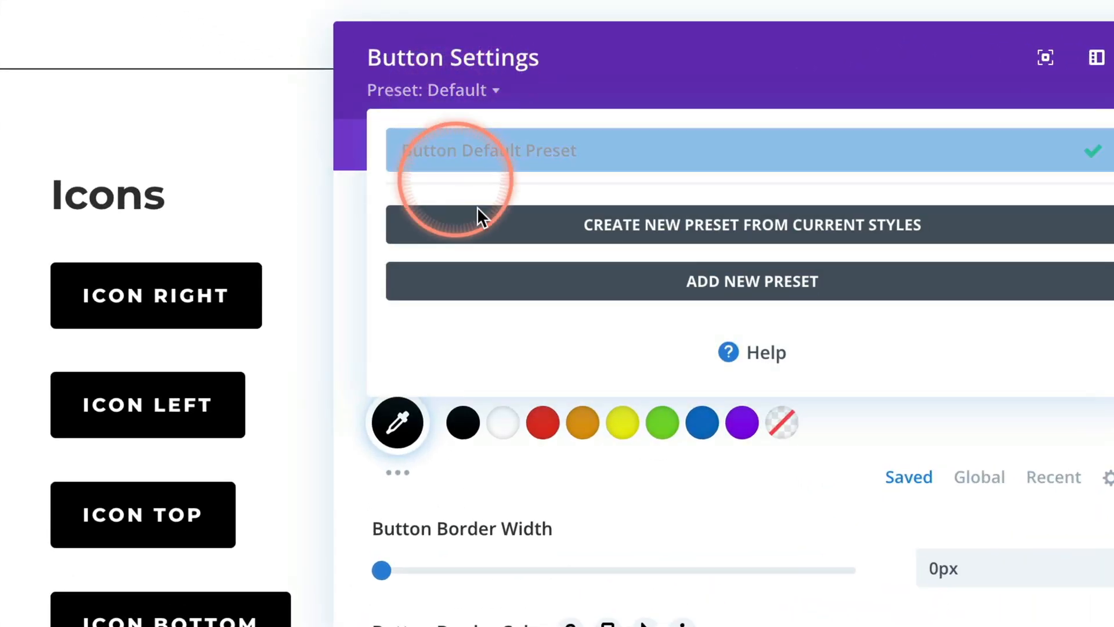
pyautogui.moveTo(764, 224)
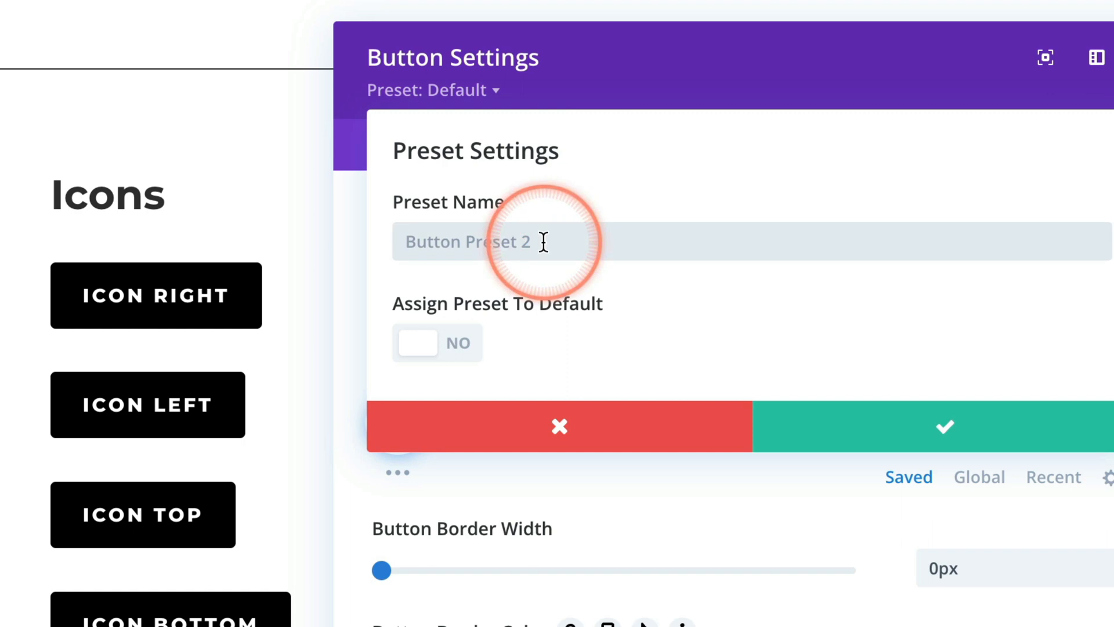
pyautogui.write('Button with Icon')
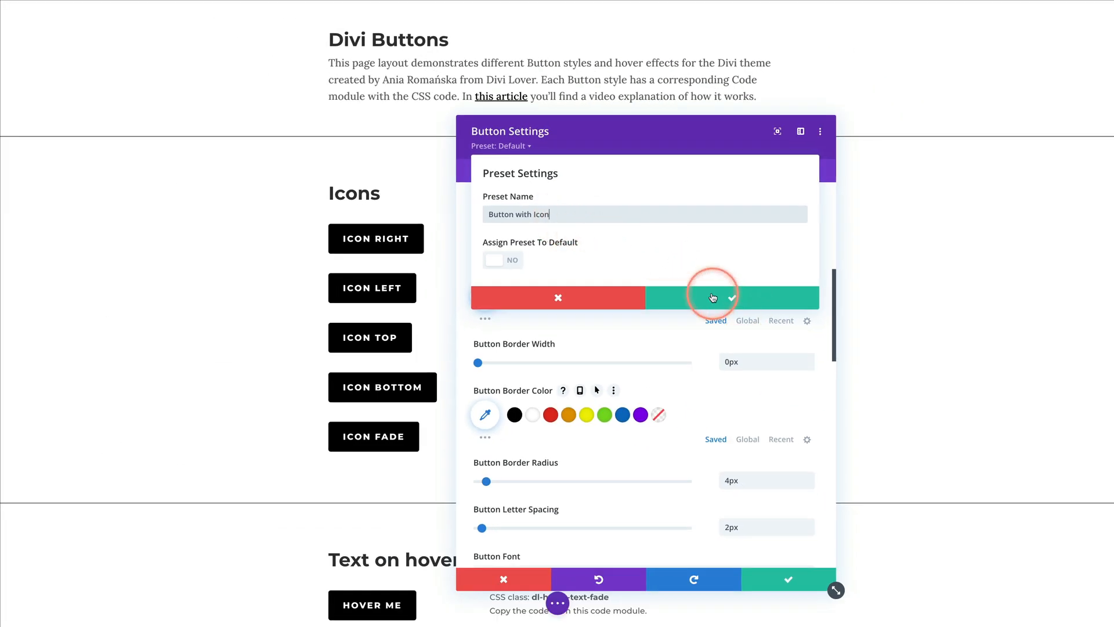
pyautogui.click(712, 297)
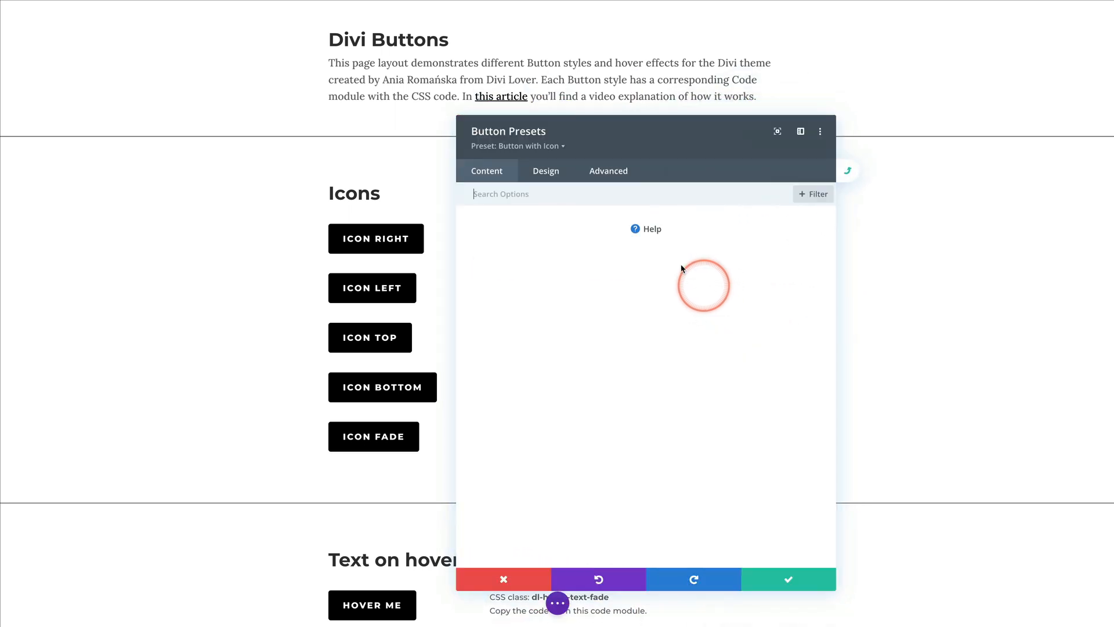
pyautogui.moveTo(617, 166)
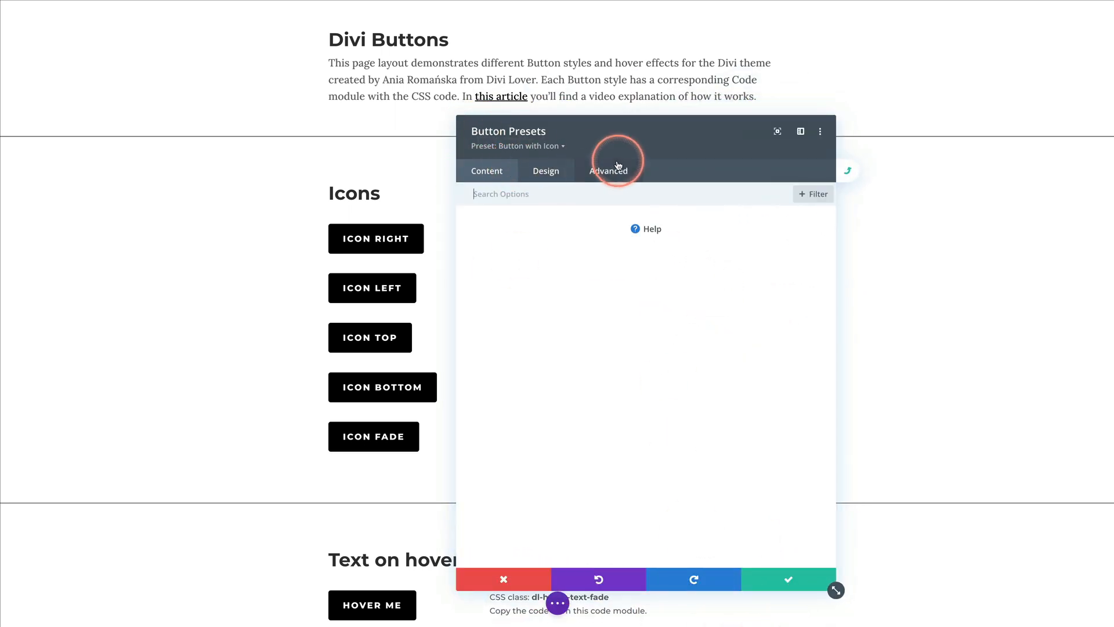
pyautogui.click(608, 170)
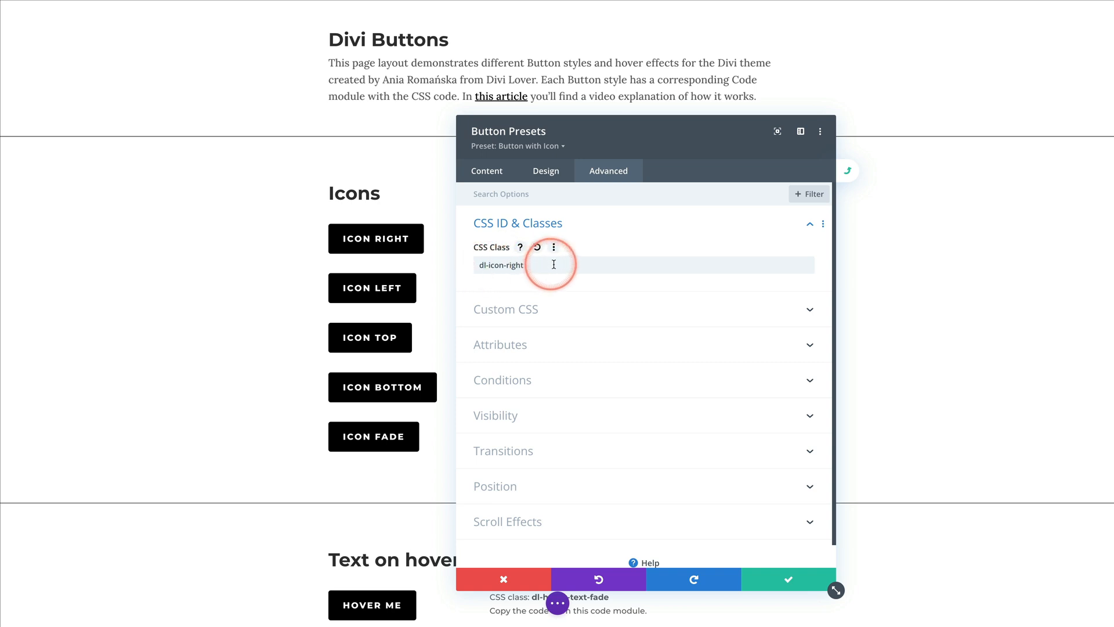
pyautogui.click(787, 578)
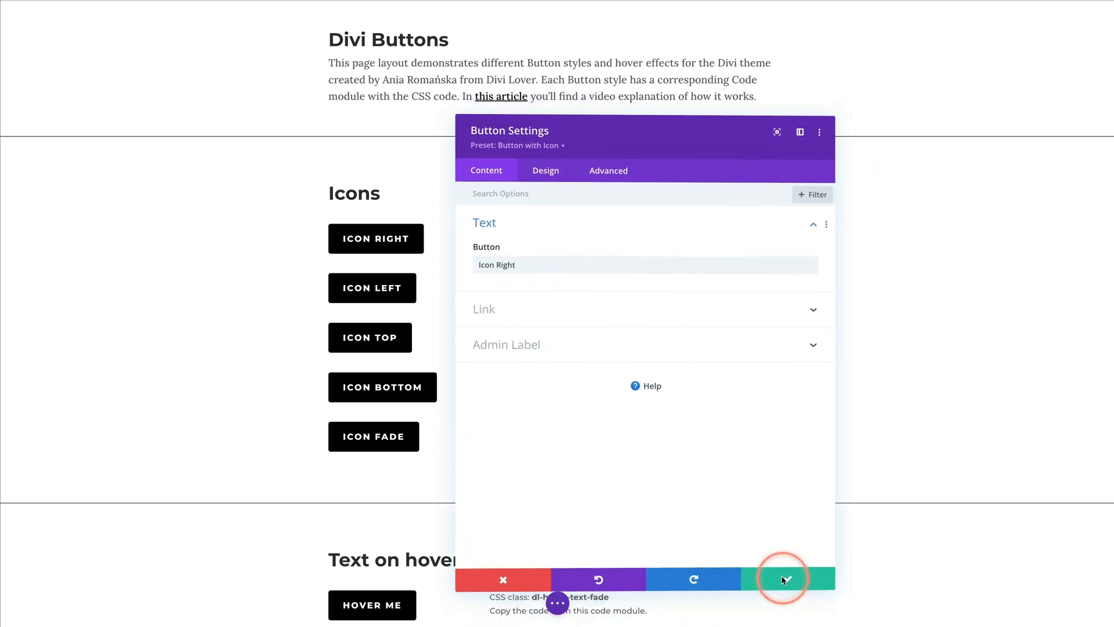
pyautogui.click(786, 579)
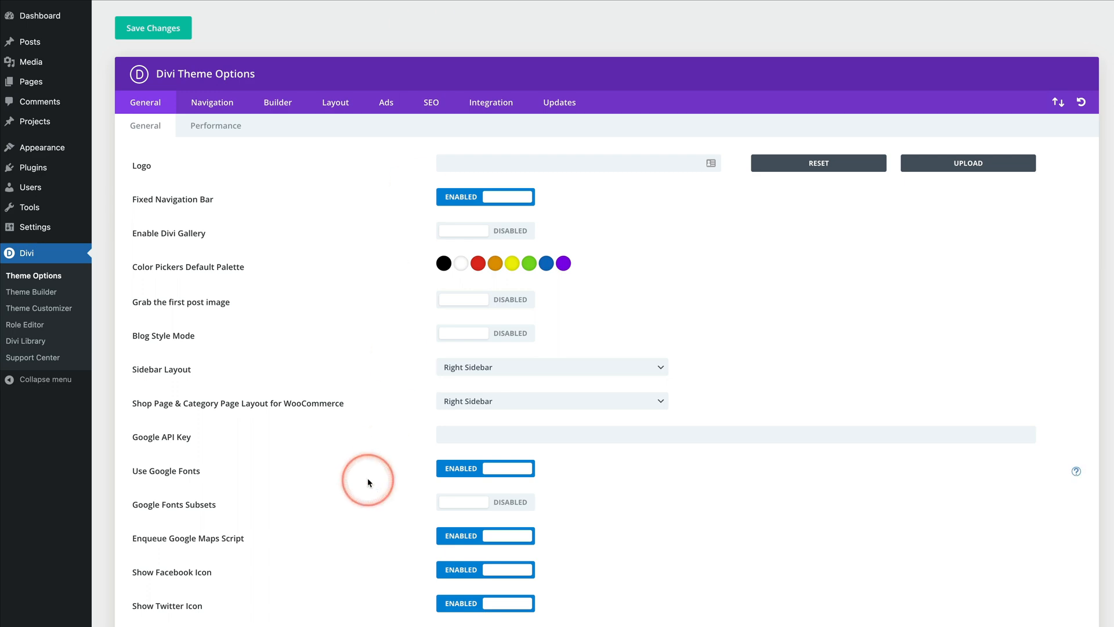
# - Scroll Divi Theme Options down to the Custom CSS box for the Icon Right button CSS
pyautogui.scroll(-3)
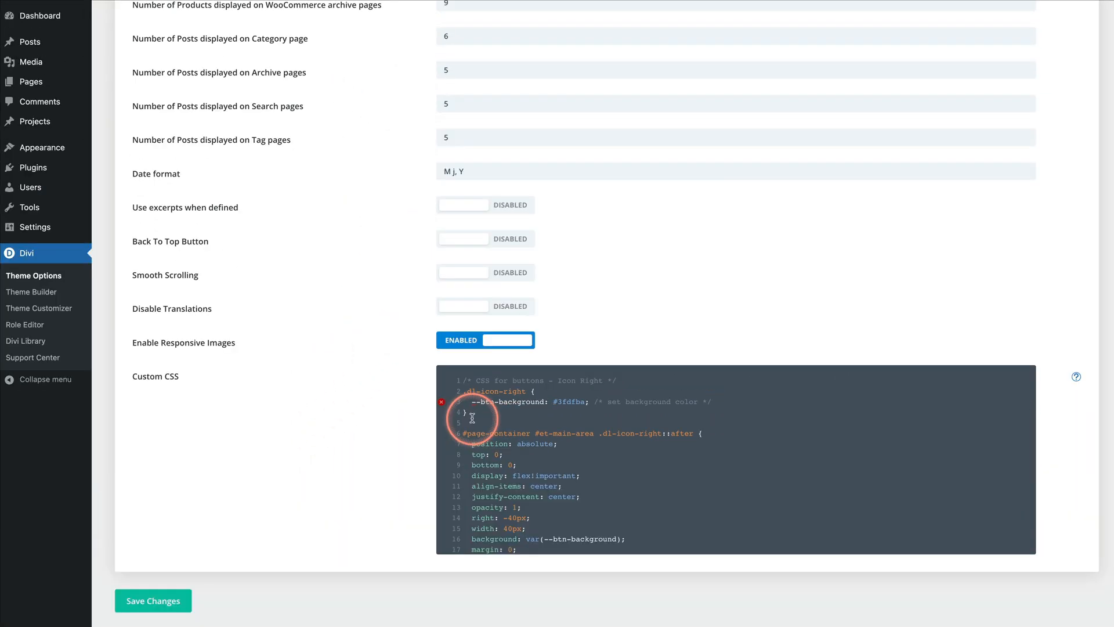
pyautogui.moveTo(441, 400)
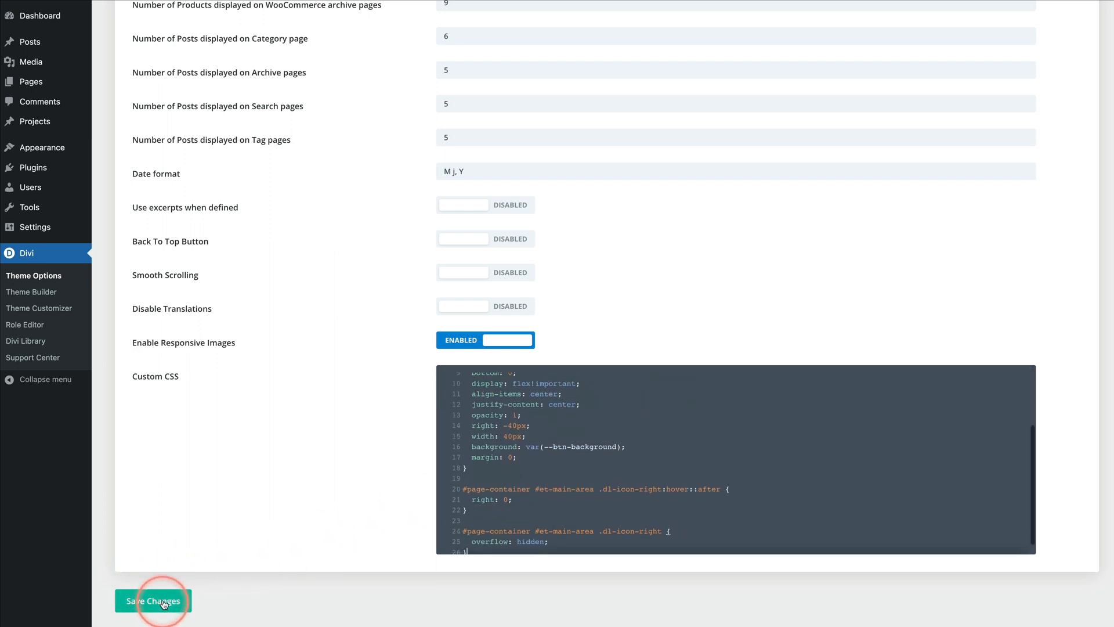
# - Save the theme options with the custom CSS and start a new page built with Divi
pyautogui.click(152, 600)
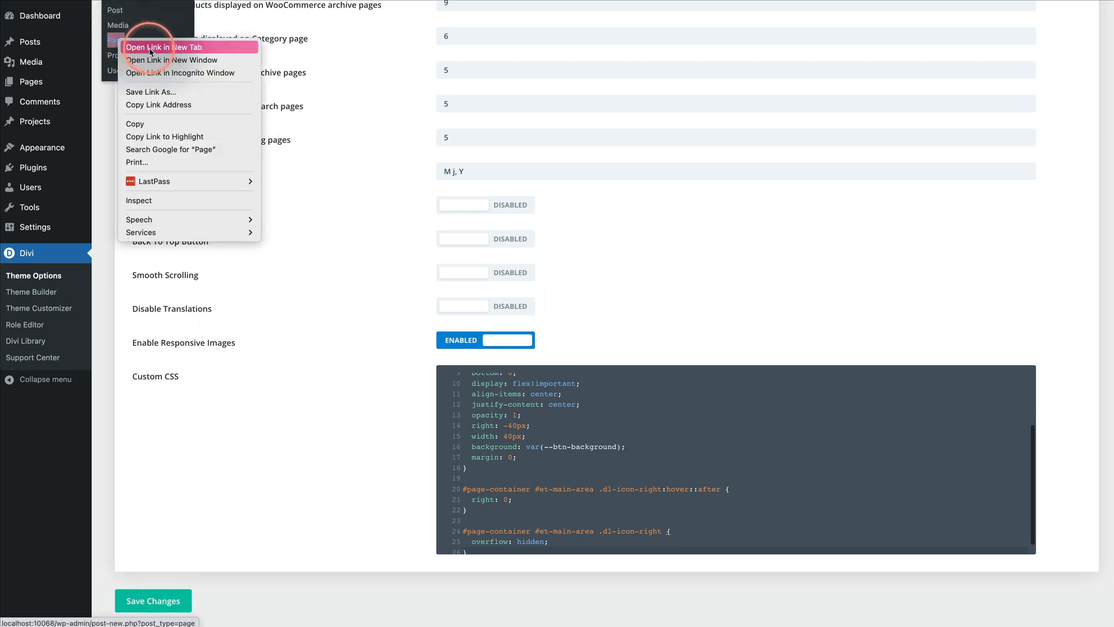
pyautogui.click(162, 47)
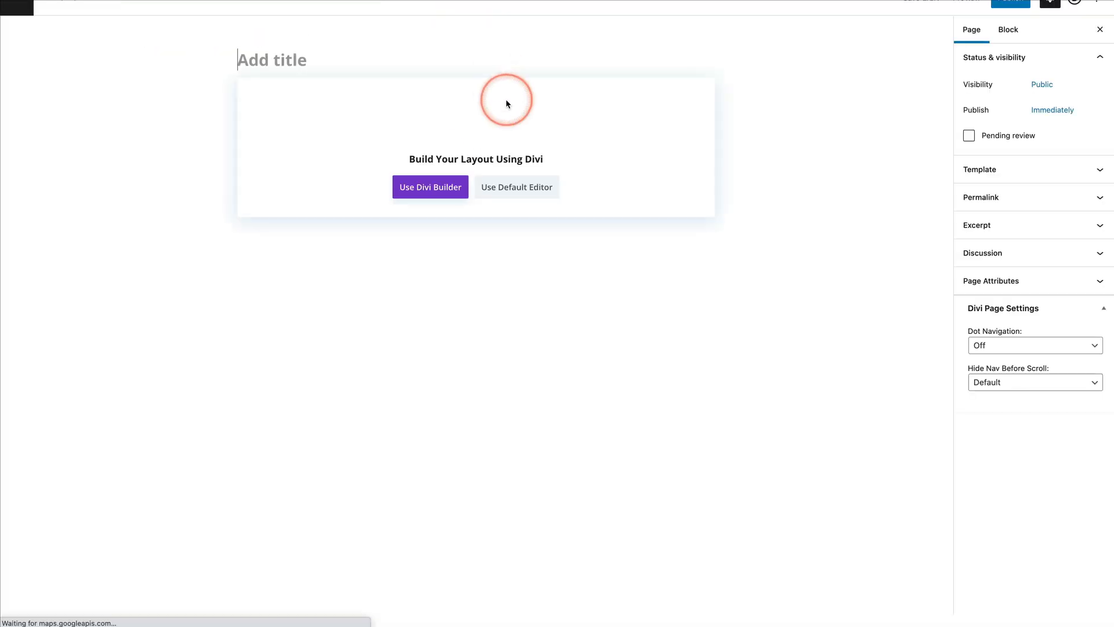
pyautogui.click(430, 187)
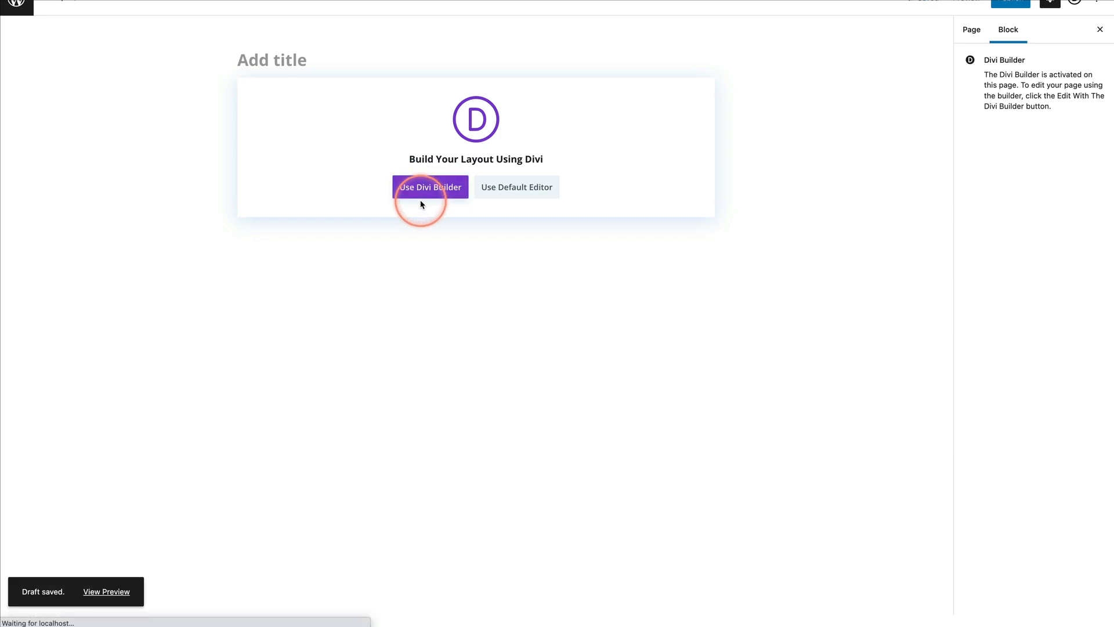
pyautogui.click(430, 187)
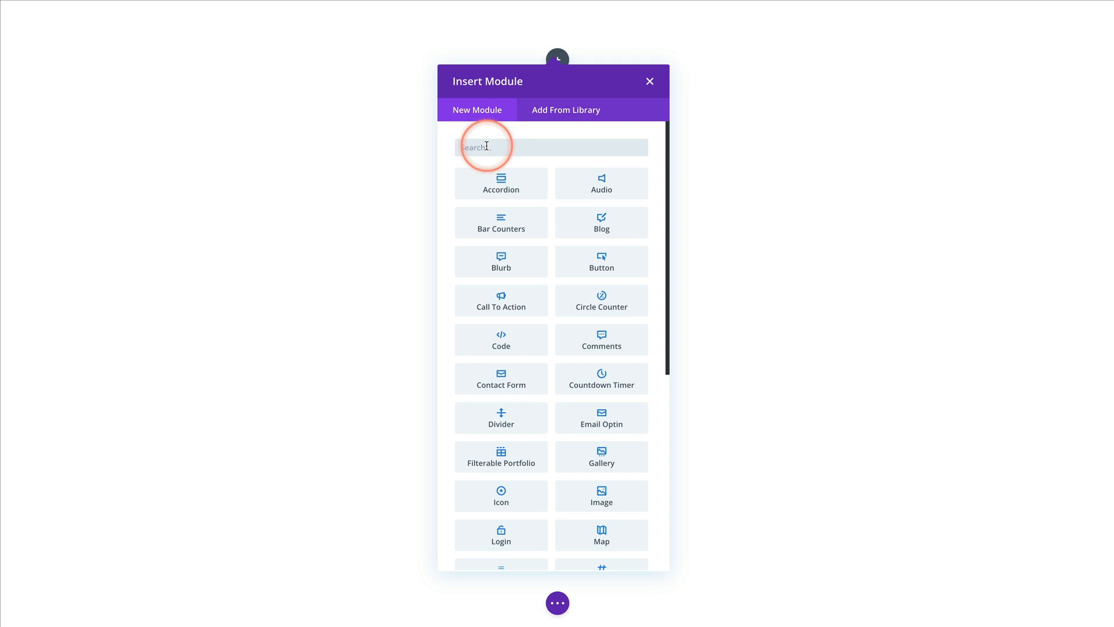
# - Add a Button module using the 'Button with Icon' preset and confirm it
pyautogui.click(600, 261)
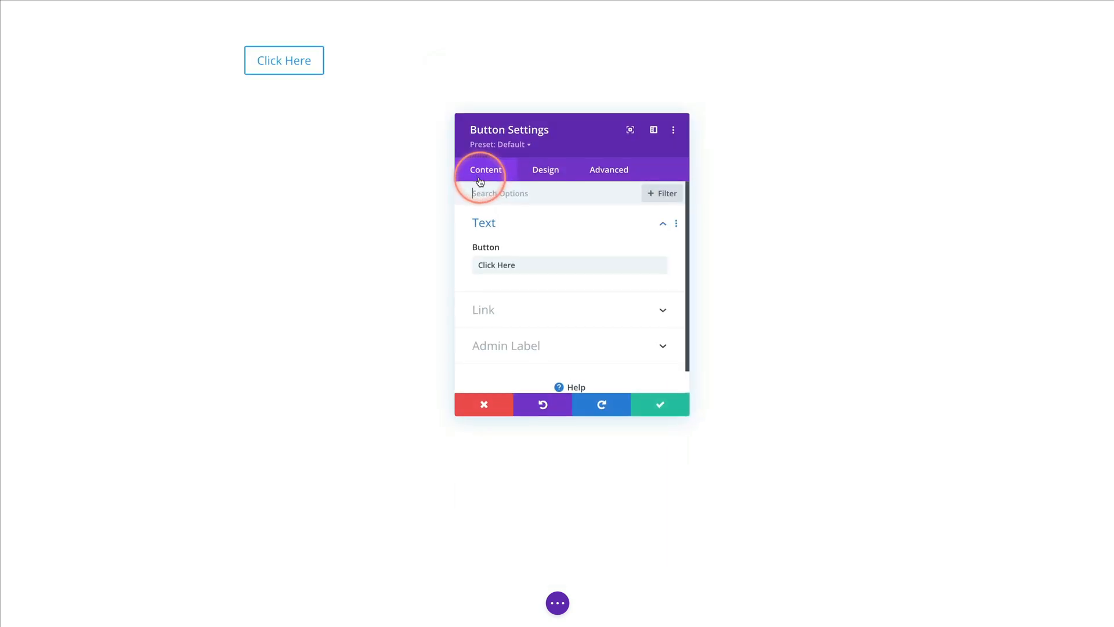
pyautogui.click(502, 145)
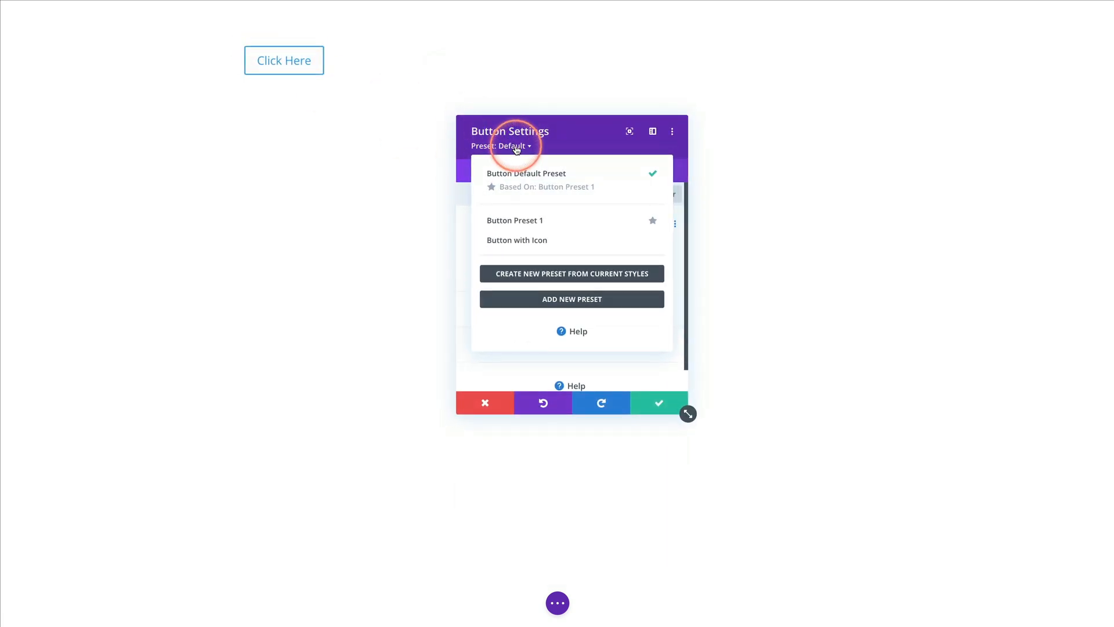
pyautogui.click(517, 239)
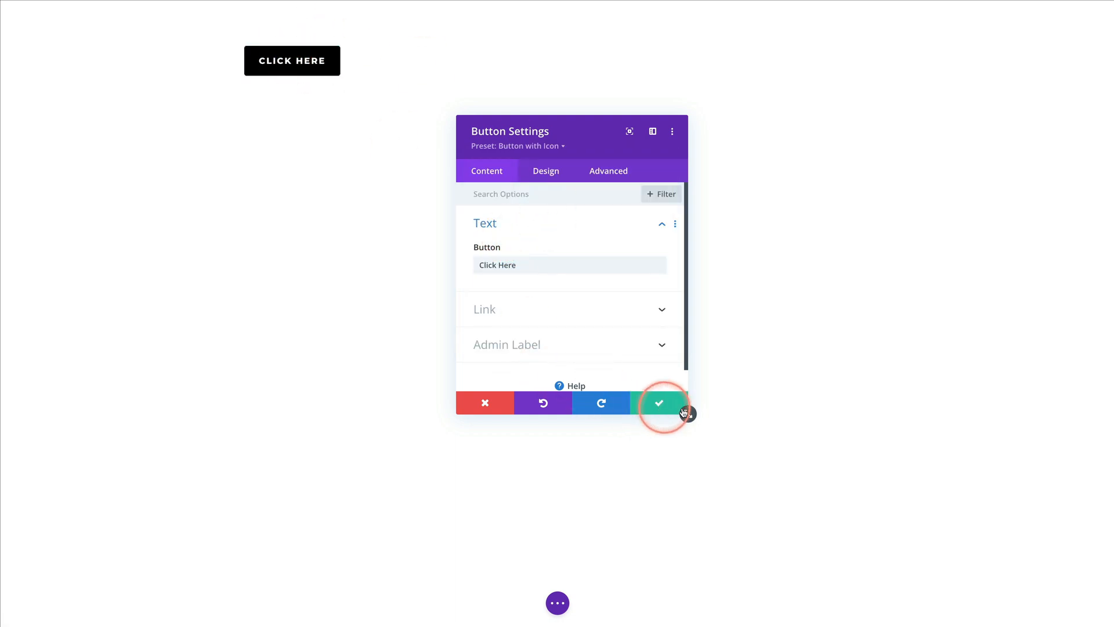
pyautogui.click(657, 403)
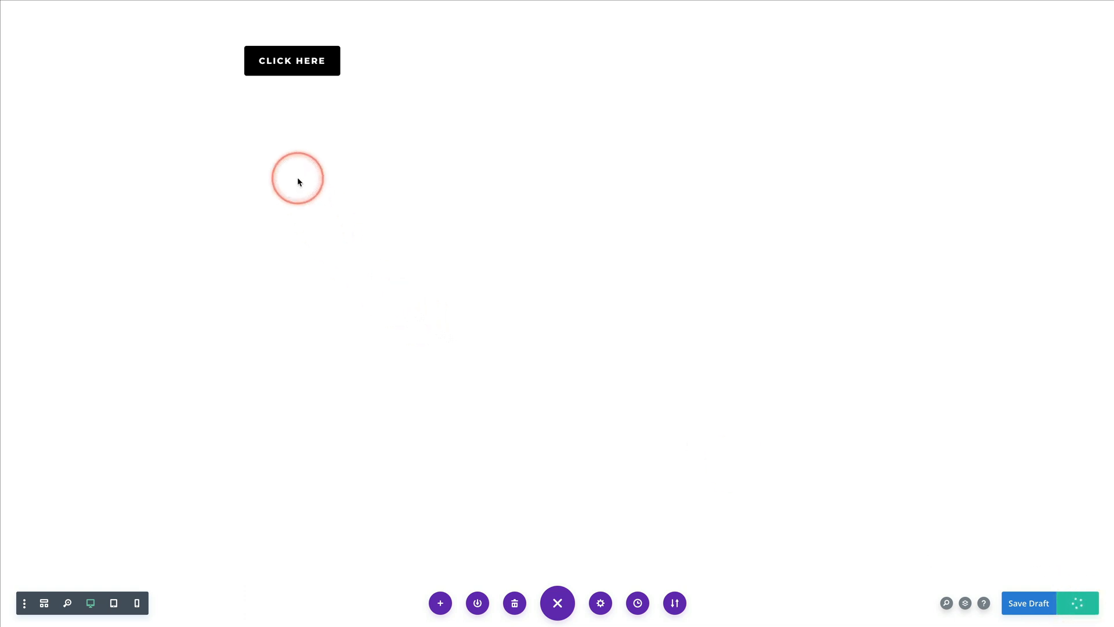
# - Inspect the new Click Here button's Advanced settings before returning to the Divi Buttons page
pyautogui.click(291, 60)
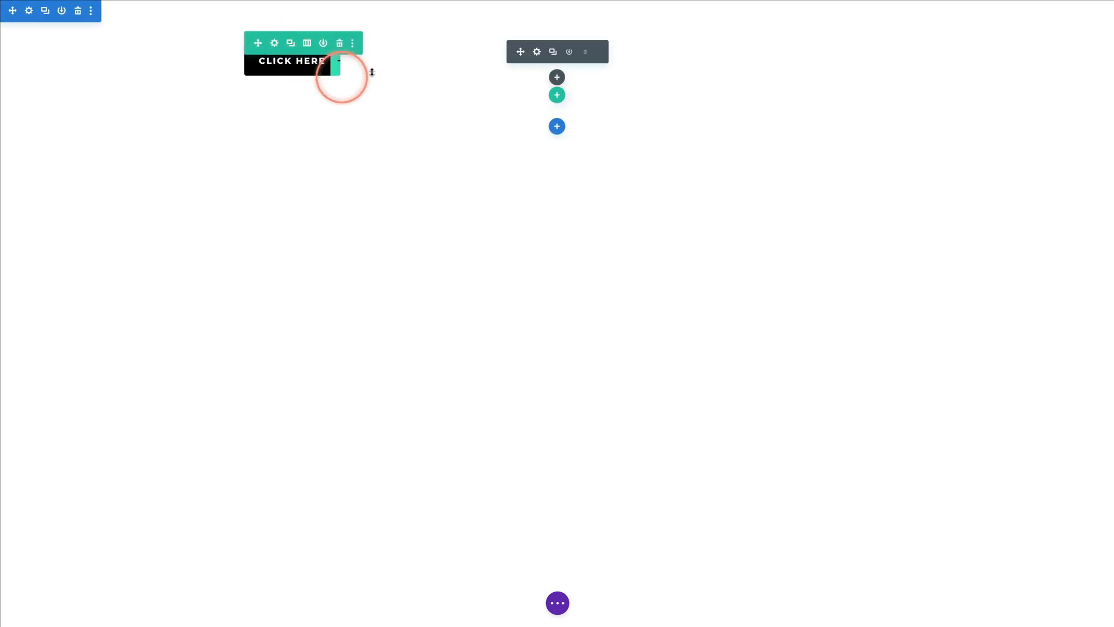
pyautogui.click(274, 43)
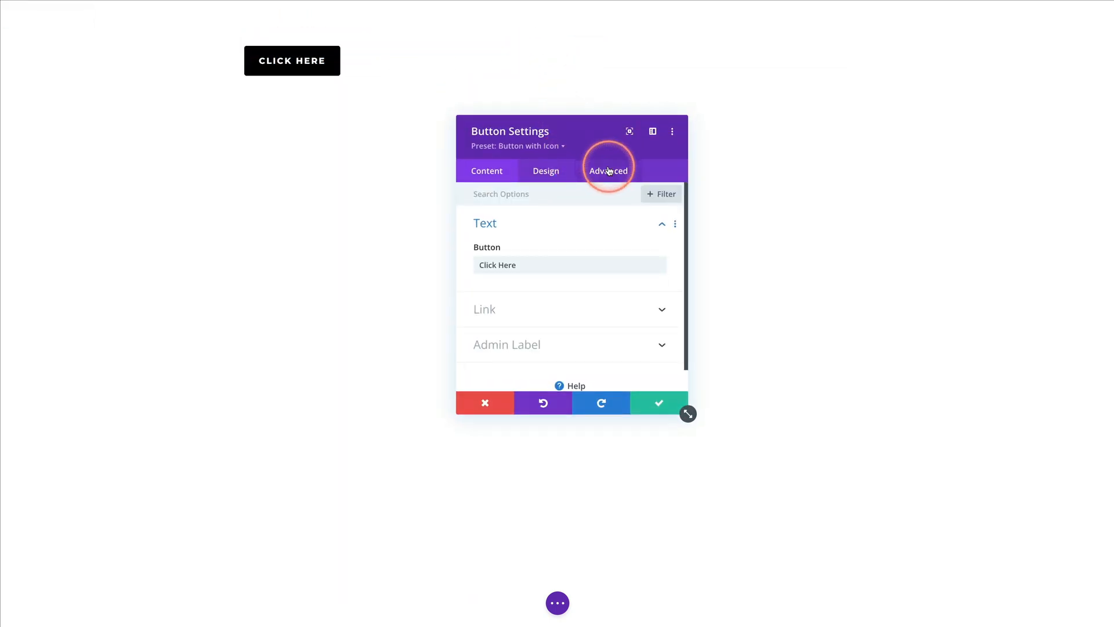
pyautogui.click(608, 170)
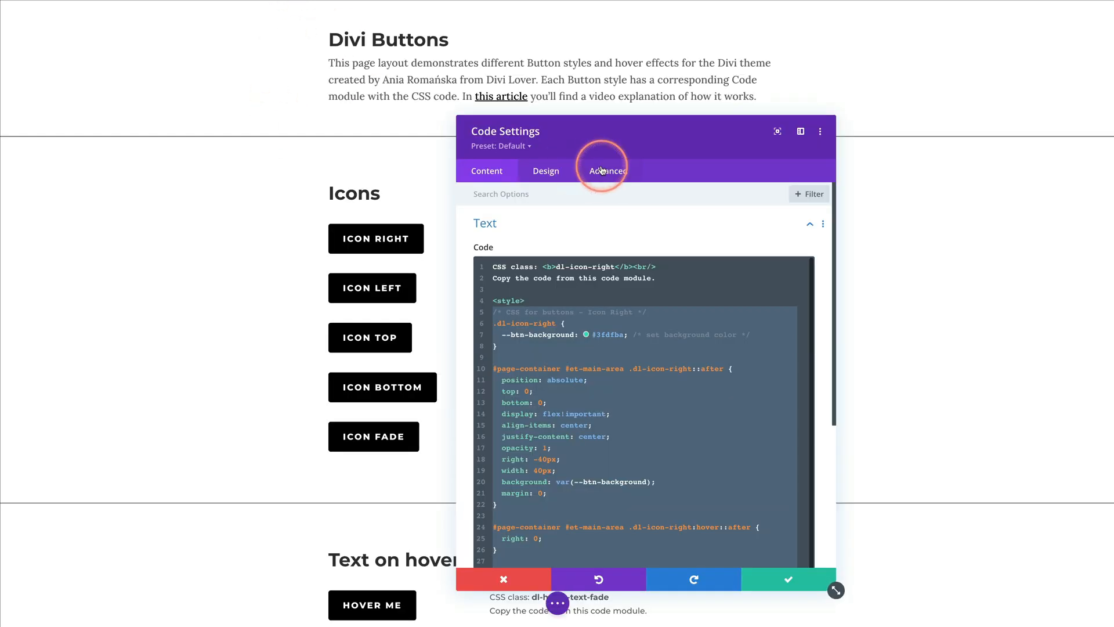
# - Leave the code module and view the Icon Right button's hover padding under Design > Spacing
pyautogui.click(504, 579)
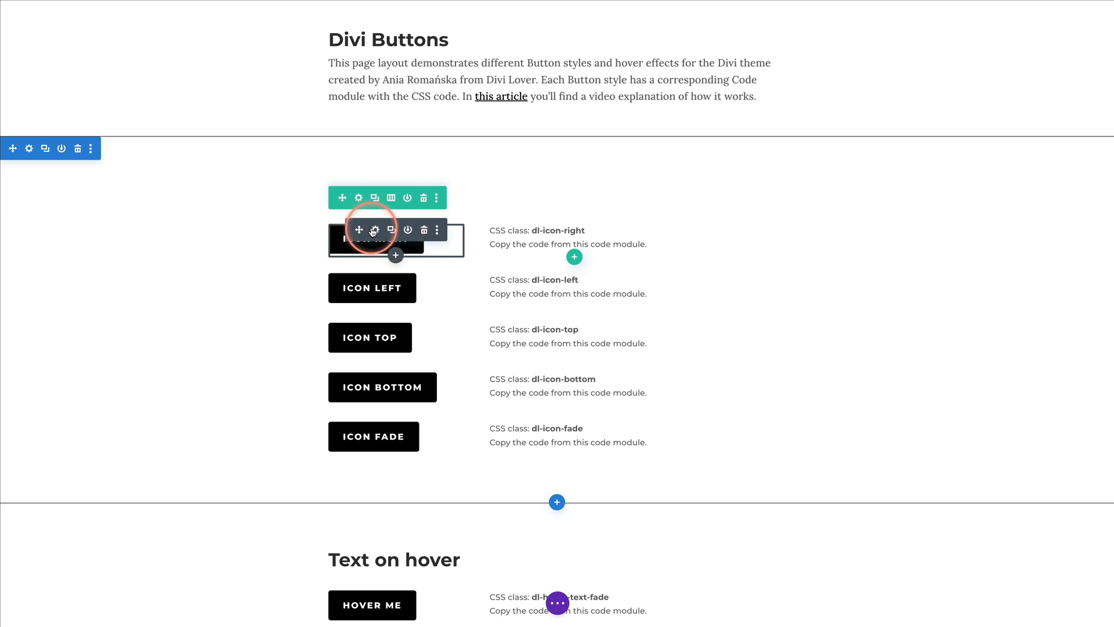
pyautogui.moveTo(373, 229)
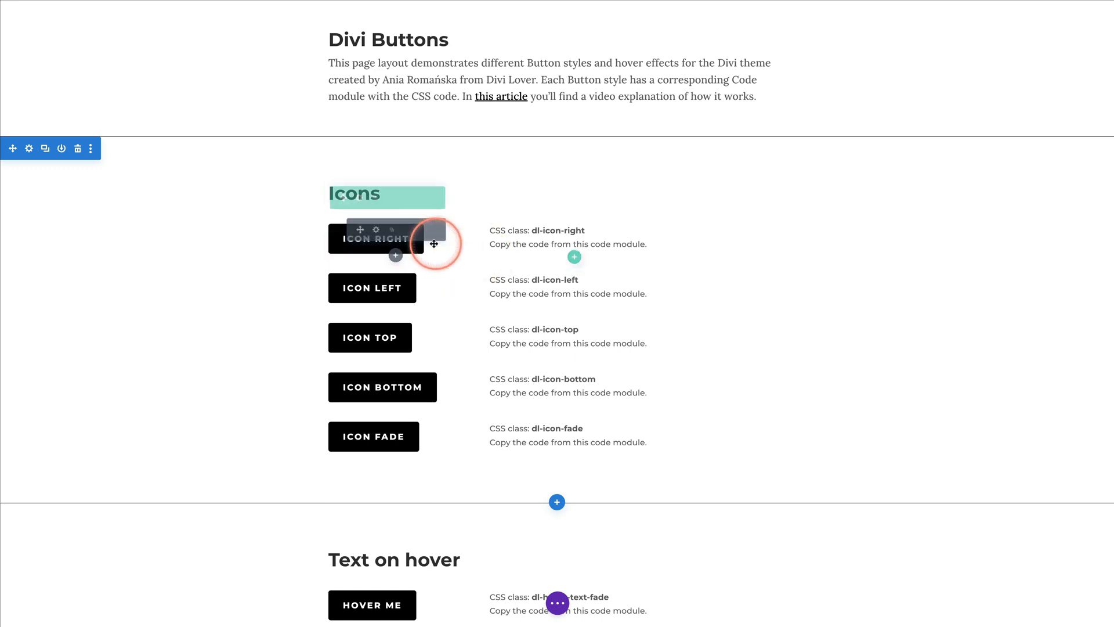
pyautogui.click(376, 230)
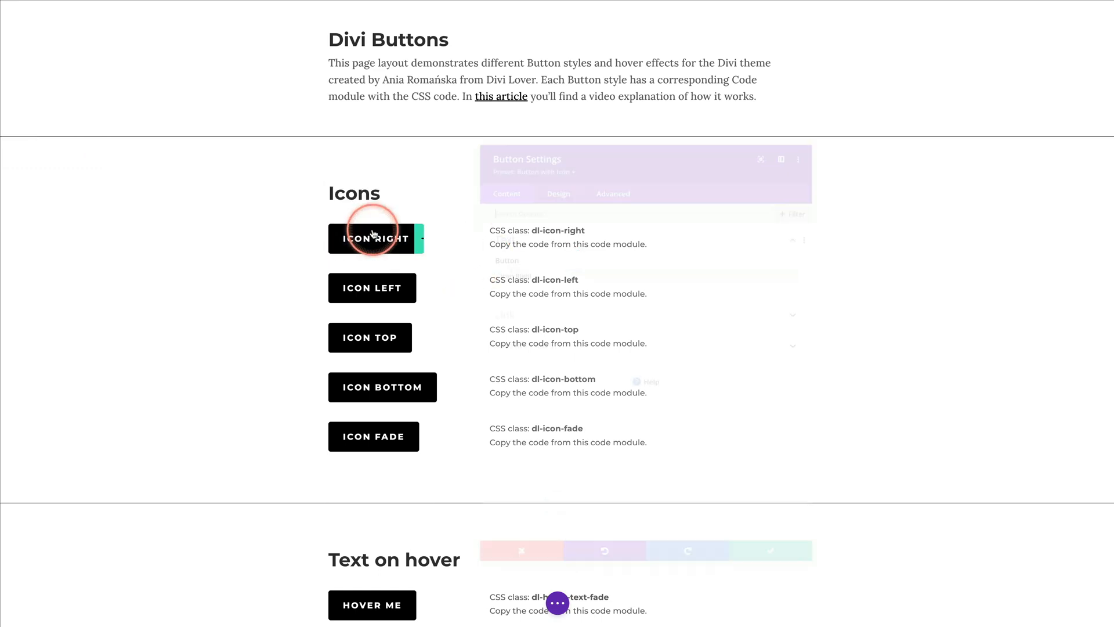
pyautogui.click(545, 169)
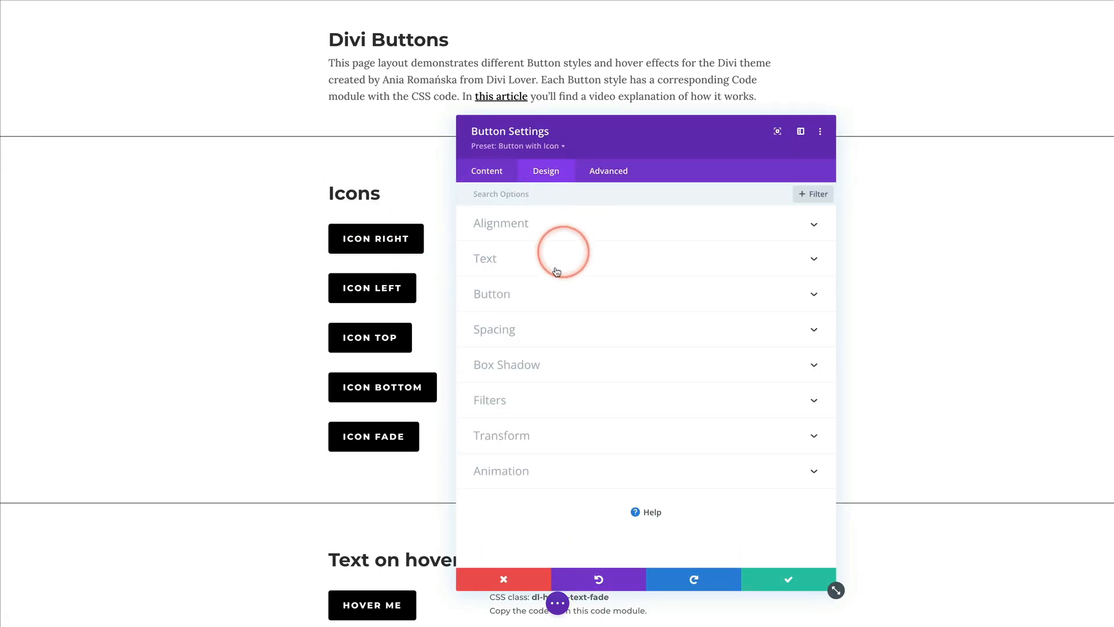
pyautogui.click(494, 328)
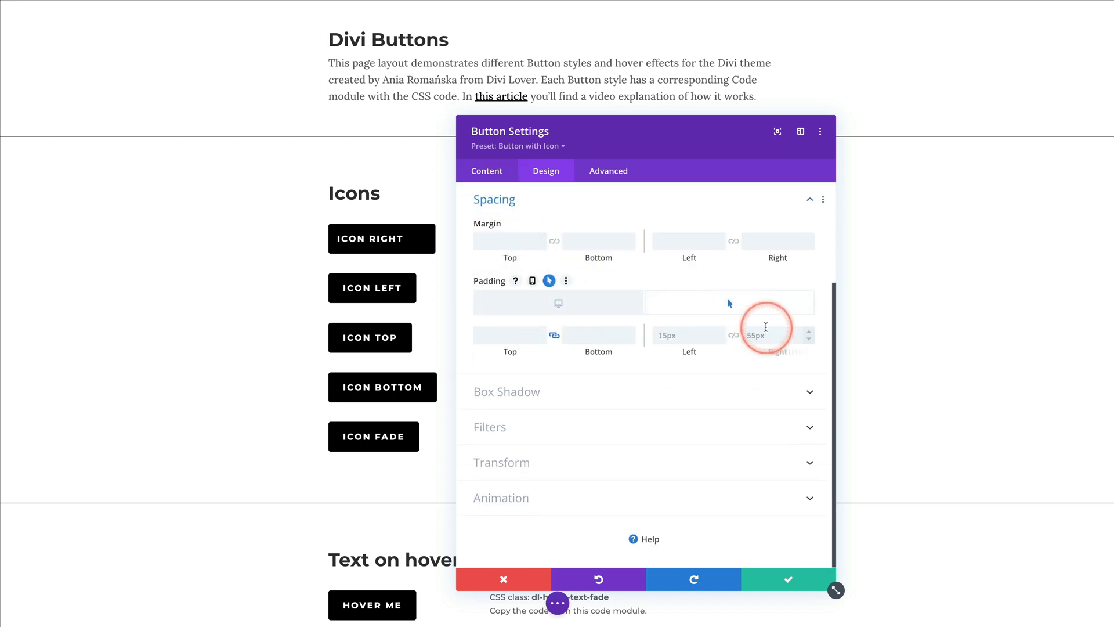
pyautogui.moveTo(402, 241)
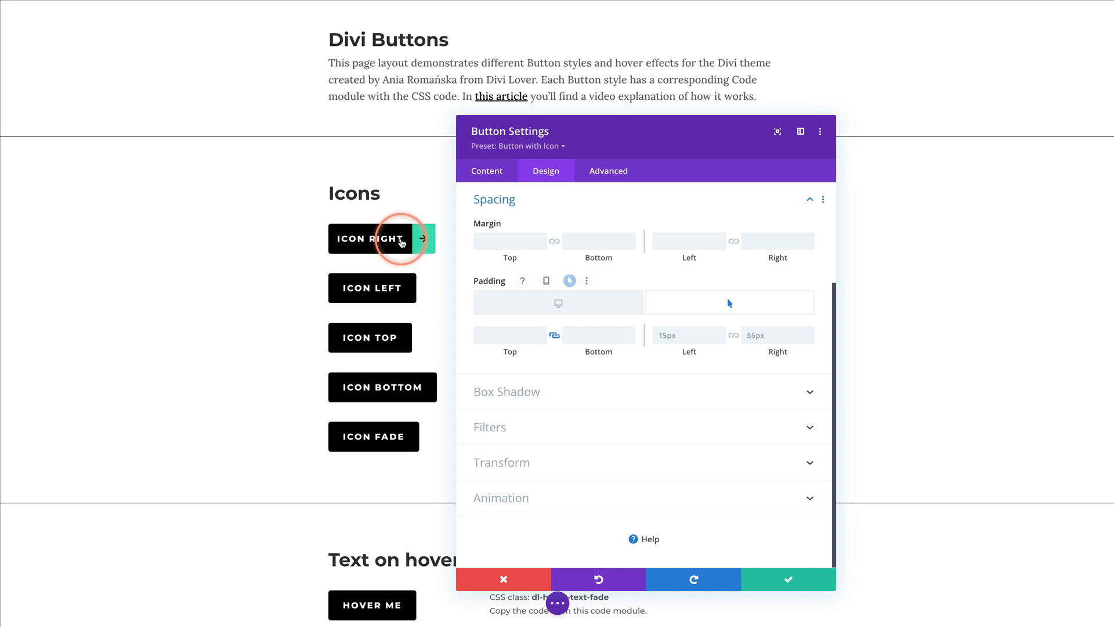
# - Close it and open the Icon Left button's settings filtered to its 13px/50px/15px padding
pyautogui.click(776, 334)
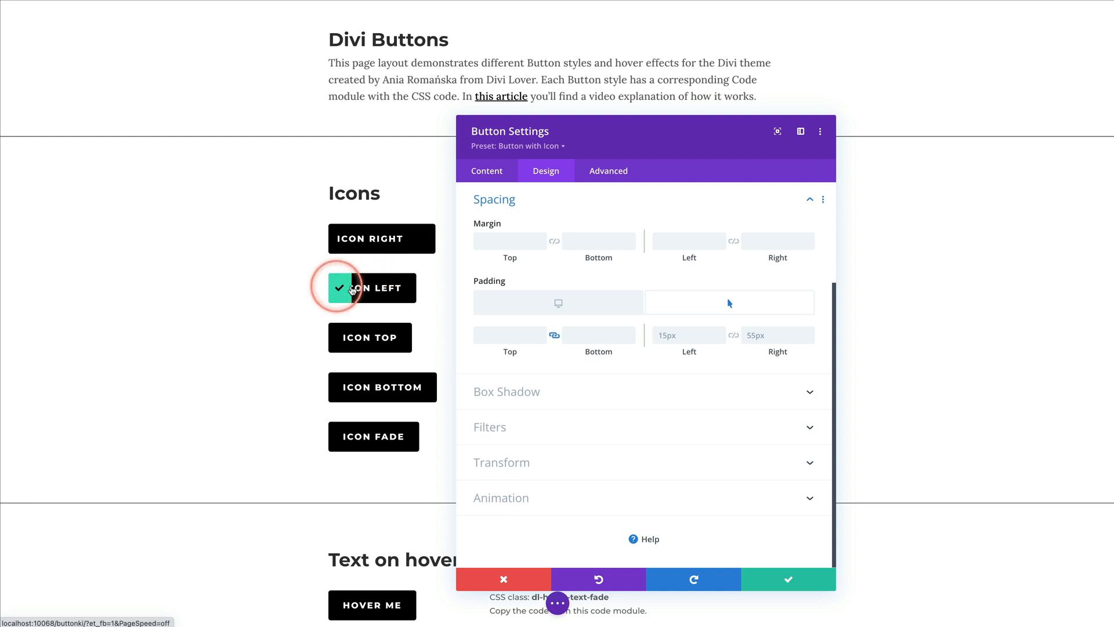
pyautogui.click(486, 170)
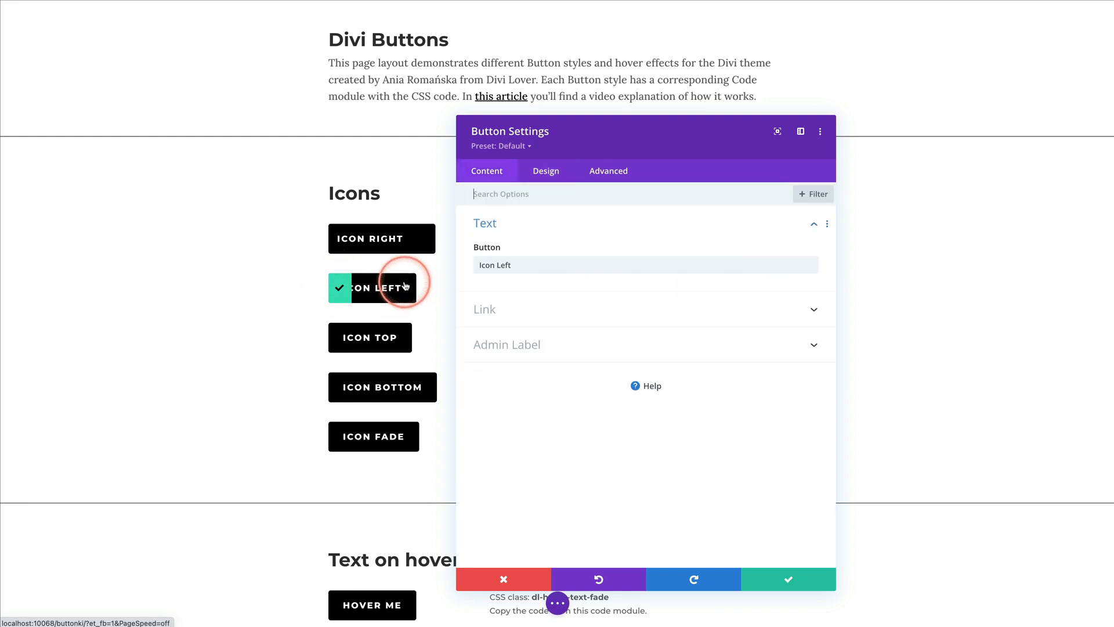
pyautogui.write('pa')
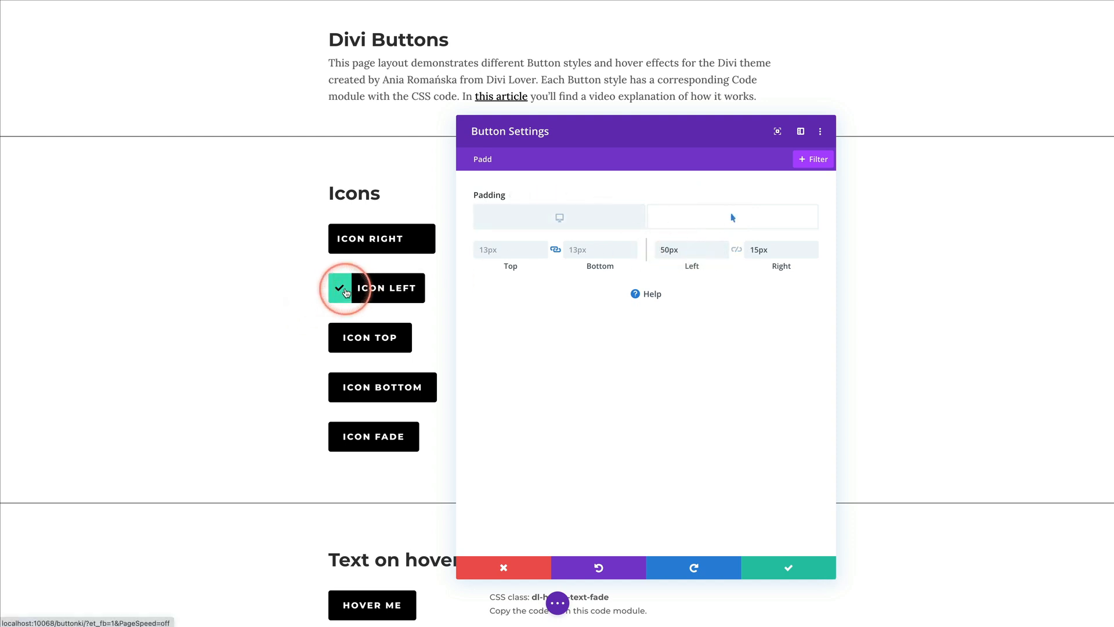
pyautogui.moveTo(558, 294)
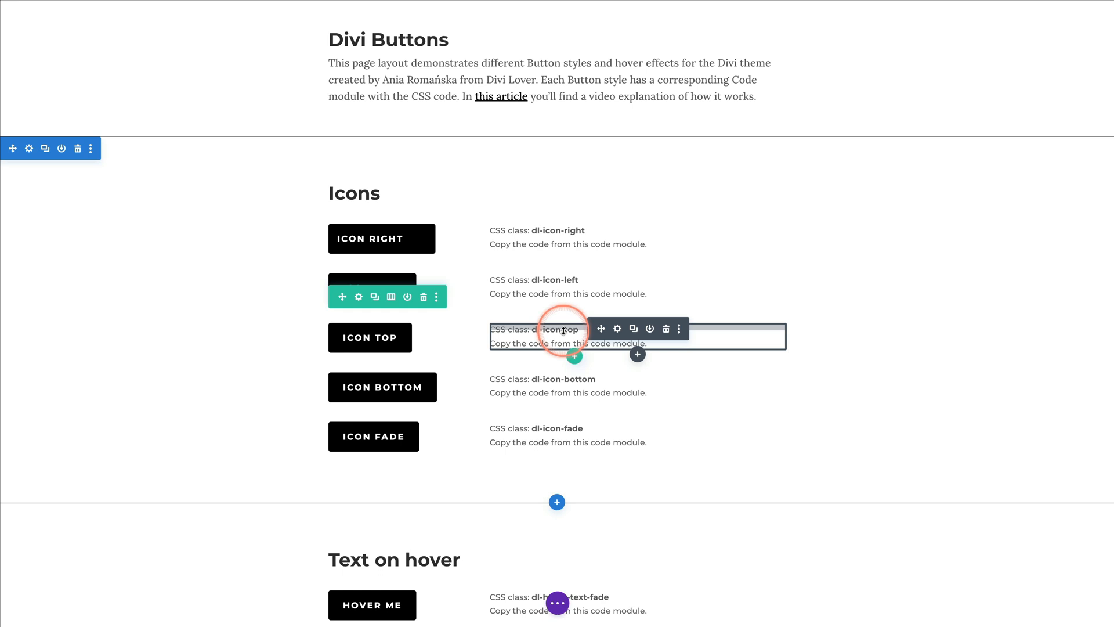
# - Begin editing the first Hover Me button's After content hover text to 'hello'
pyautogui.scroll(-3)
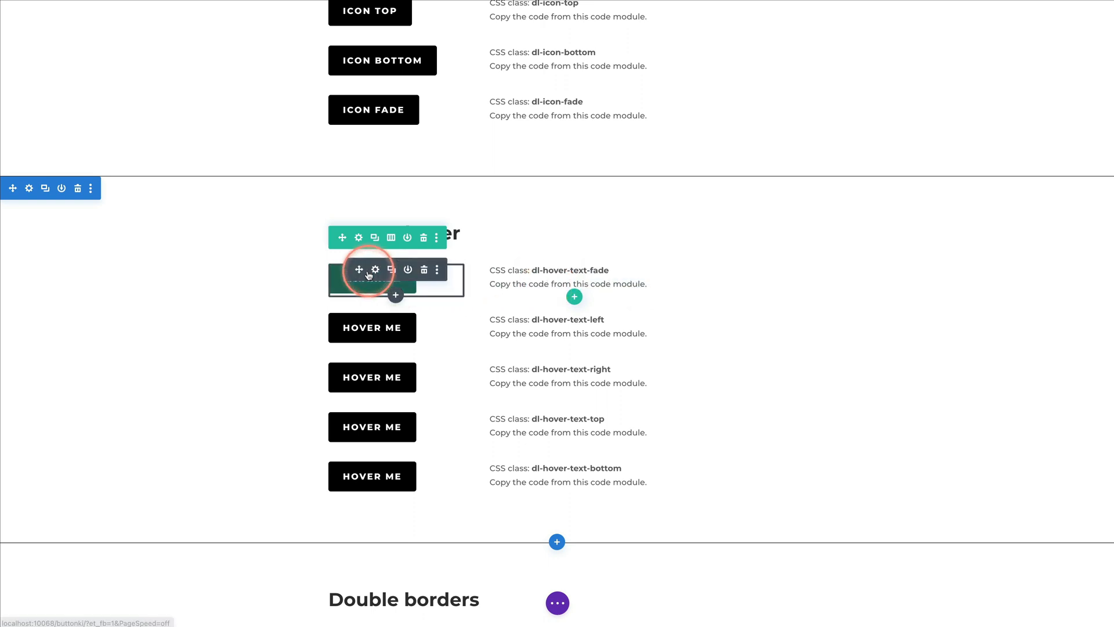
pyautogui.moveTo(375, 270)
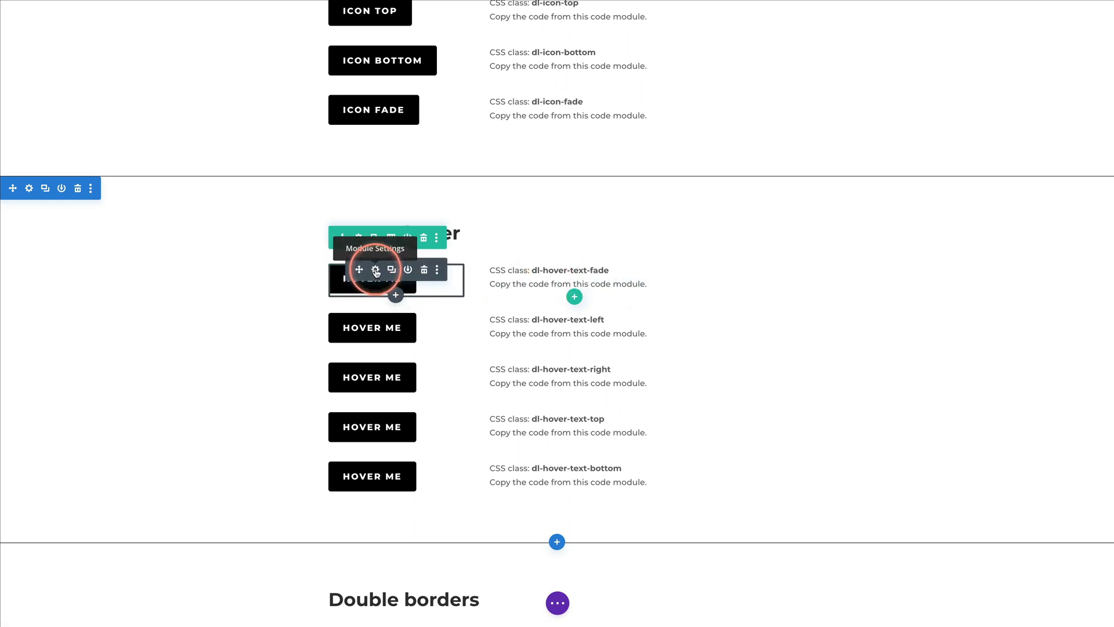
pyautogui.click(375, 270)
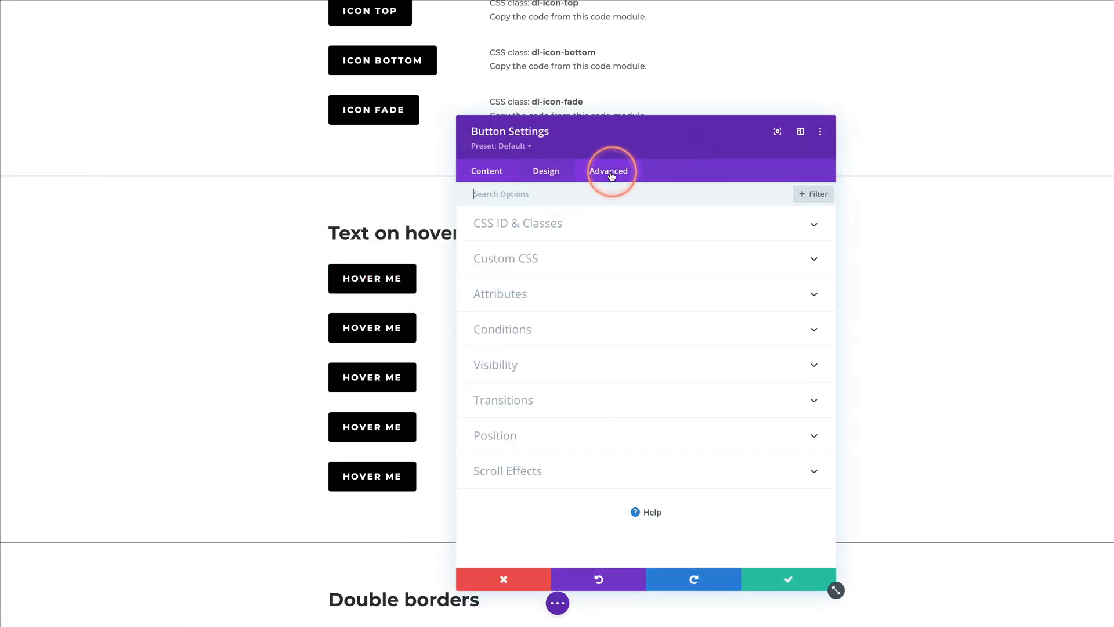
pyautogui.click(505, 257)
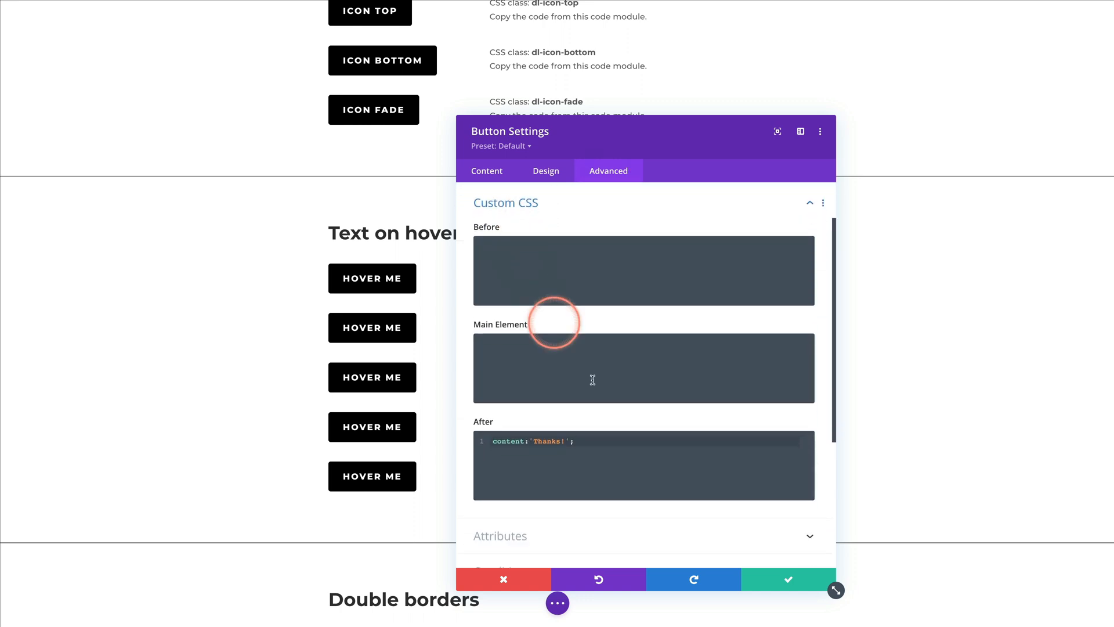
pyautogui.scroll(-3)
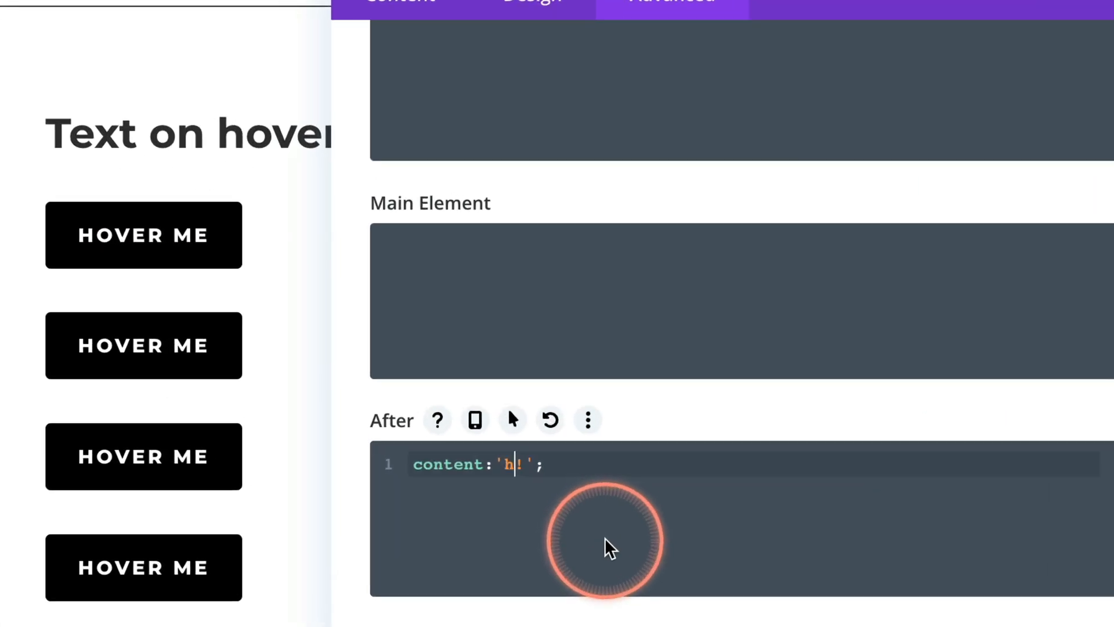
pyautogui.write('ello')
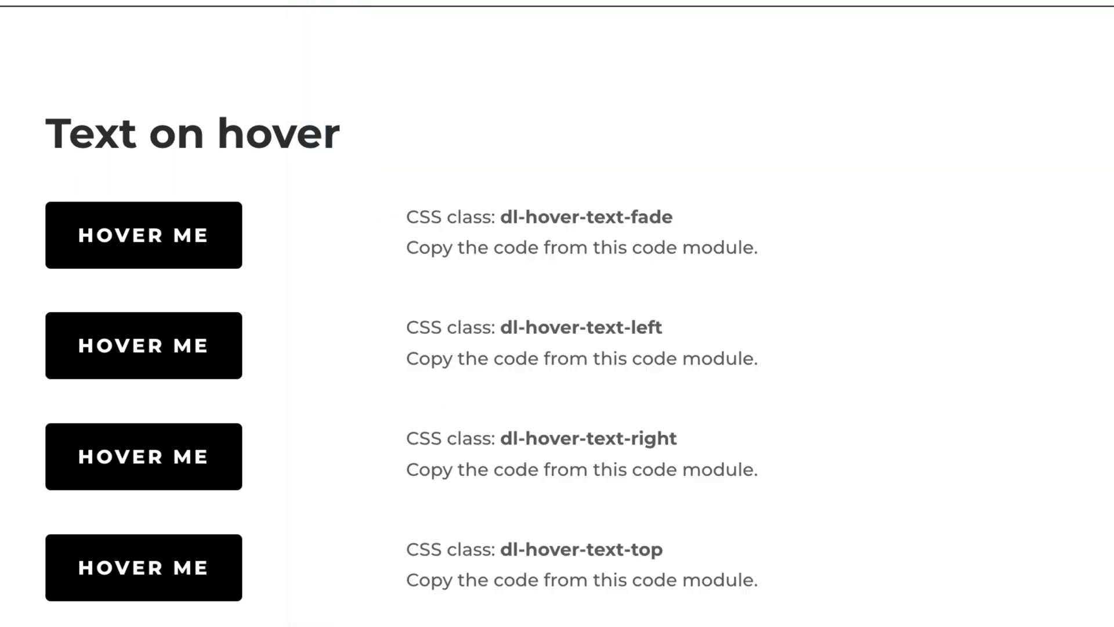
pyautogui.click(143, 234)
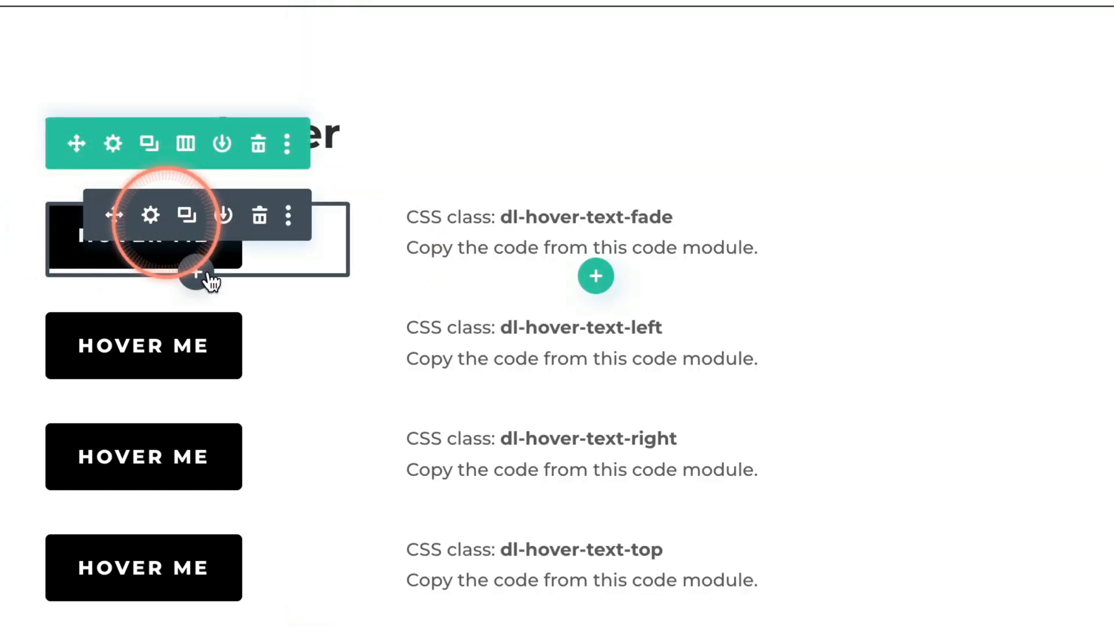
# - Set the After content to 'hello, click me' and check its 13px/50px padding under Spacing
pyautogui.click(149, 216)
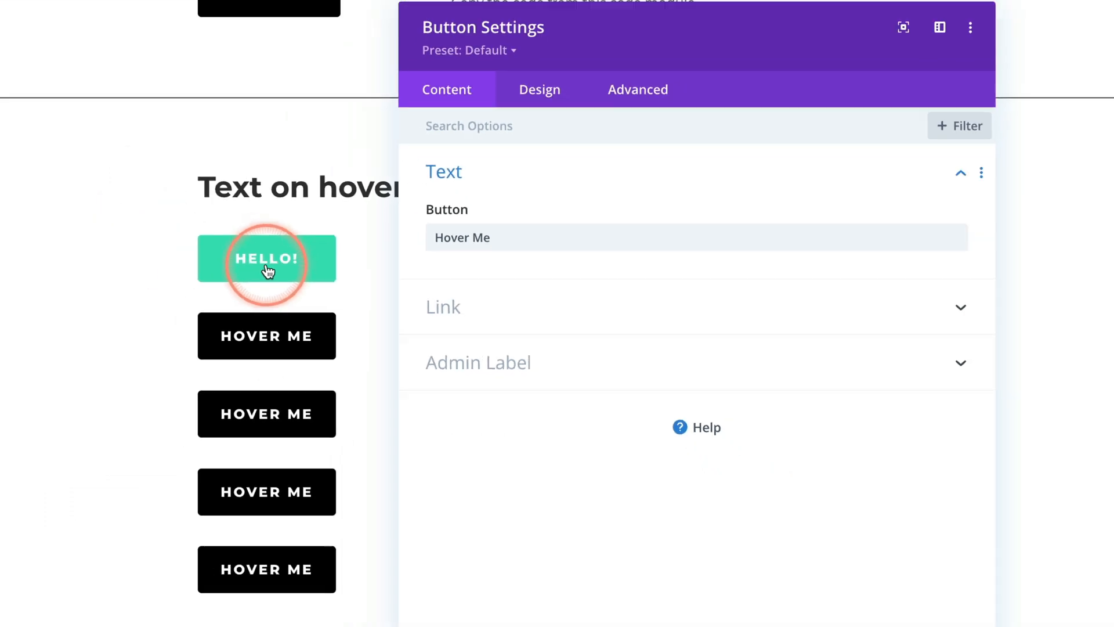
pyautogui.click(637, 89)
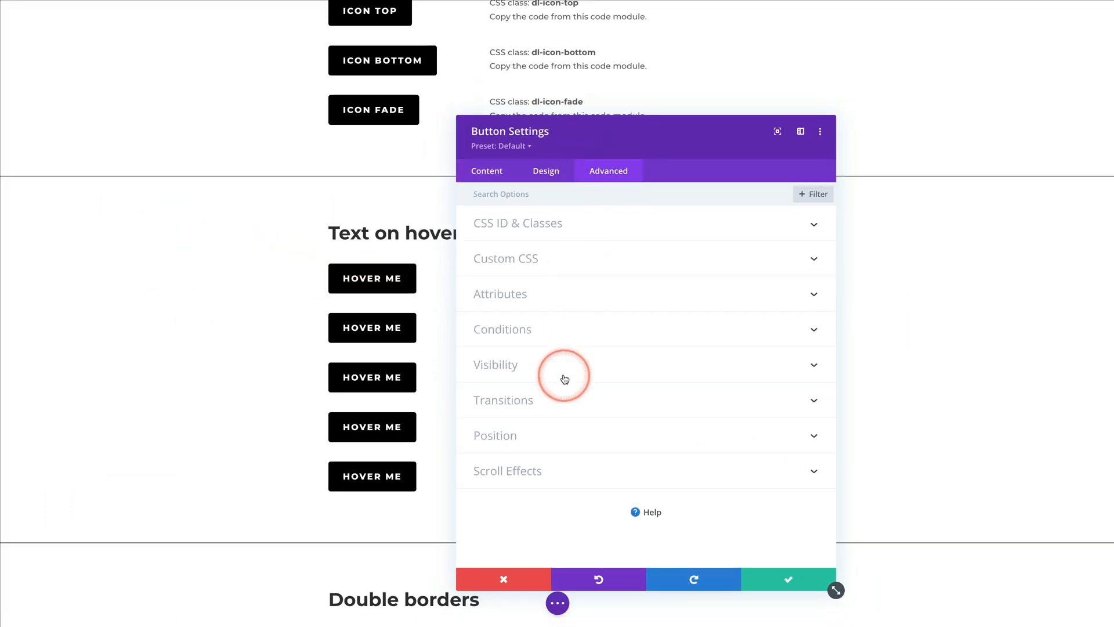
pyautogui.click(505, 258)
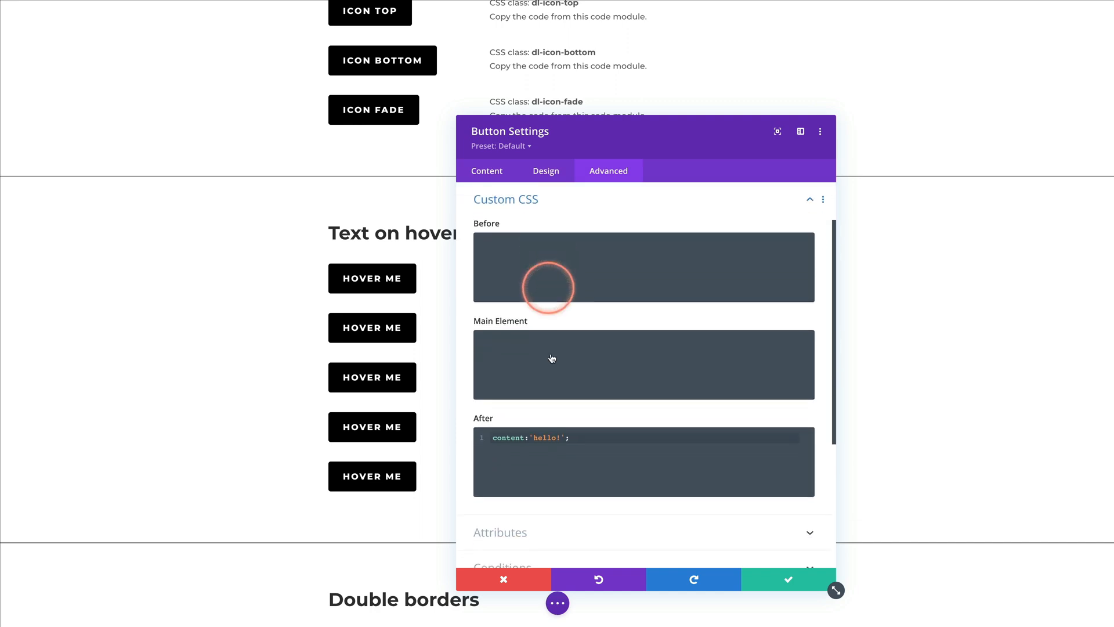
pyautogui.click(556, 437)
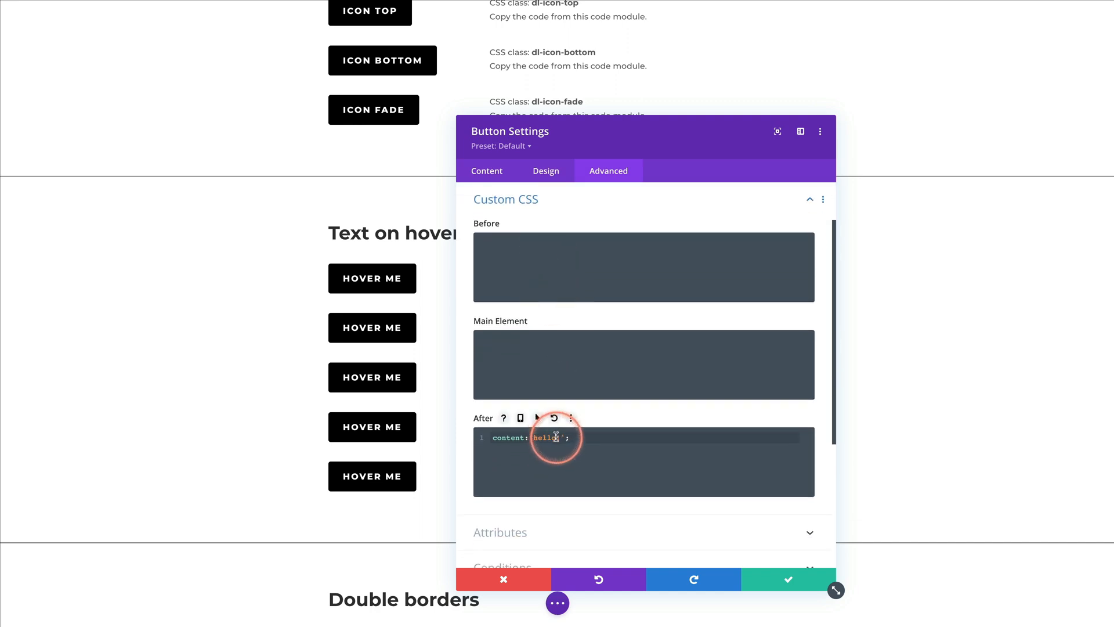
pyautogui.write(', click me')
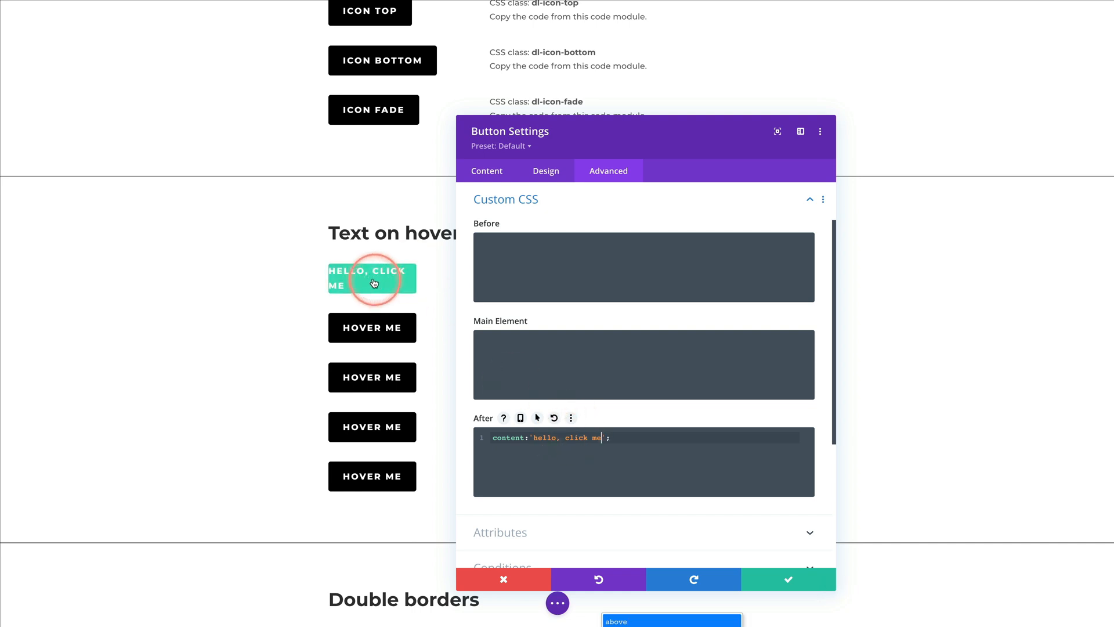
pyautogui.click(545, 170)
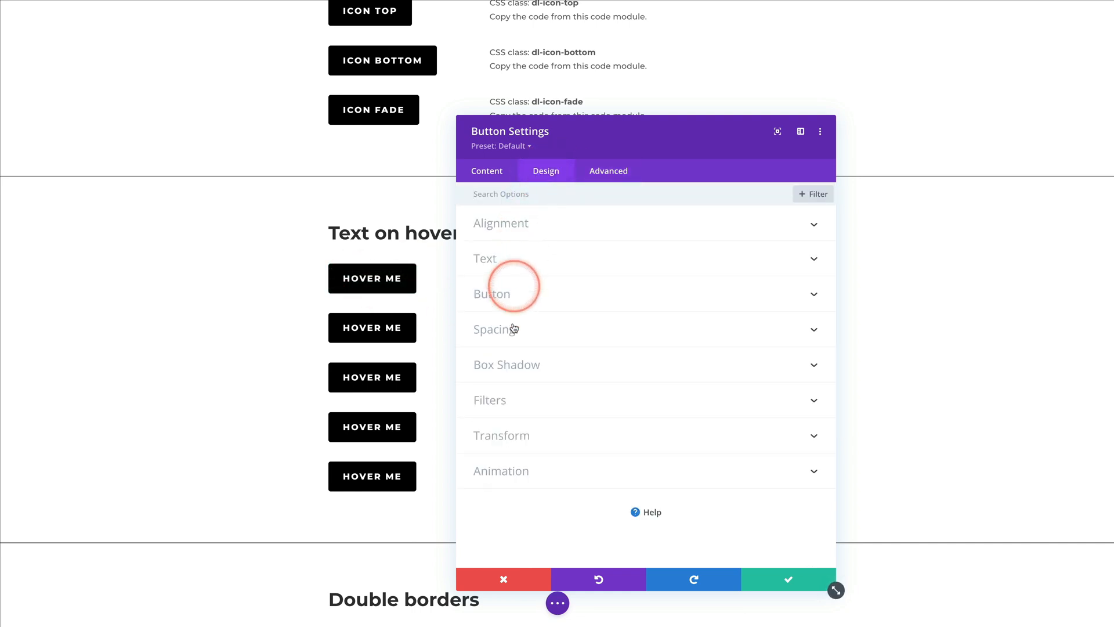
pyautogui.click(496, 329)
pyautogui.write('50')
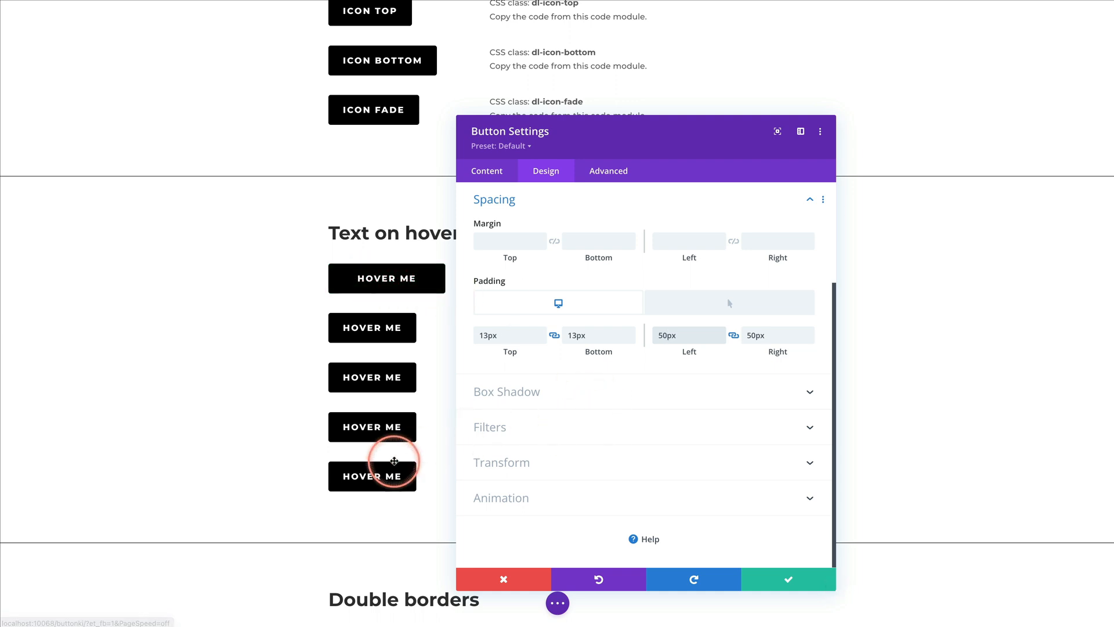
# - Close the Hover Me settings and bring up the Top Right button's Button design options
pyautogui.click(503, 578)
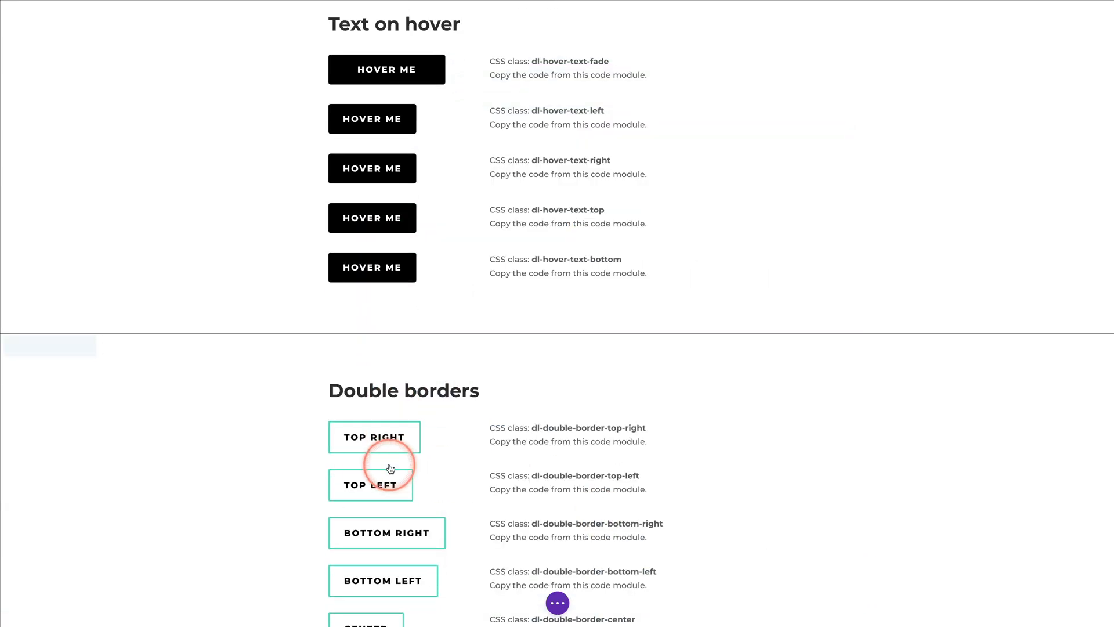
pyautogui.scroll(-3)
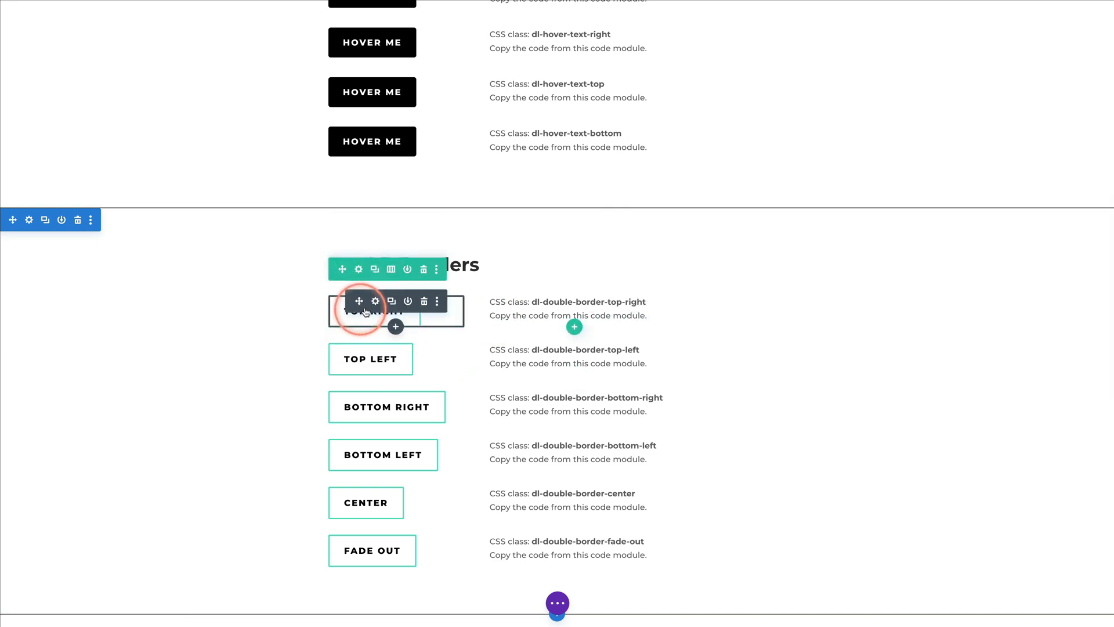
pyautogui.click(375, 301)
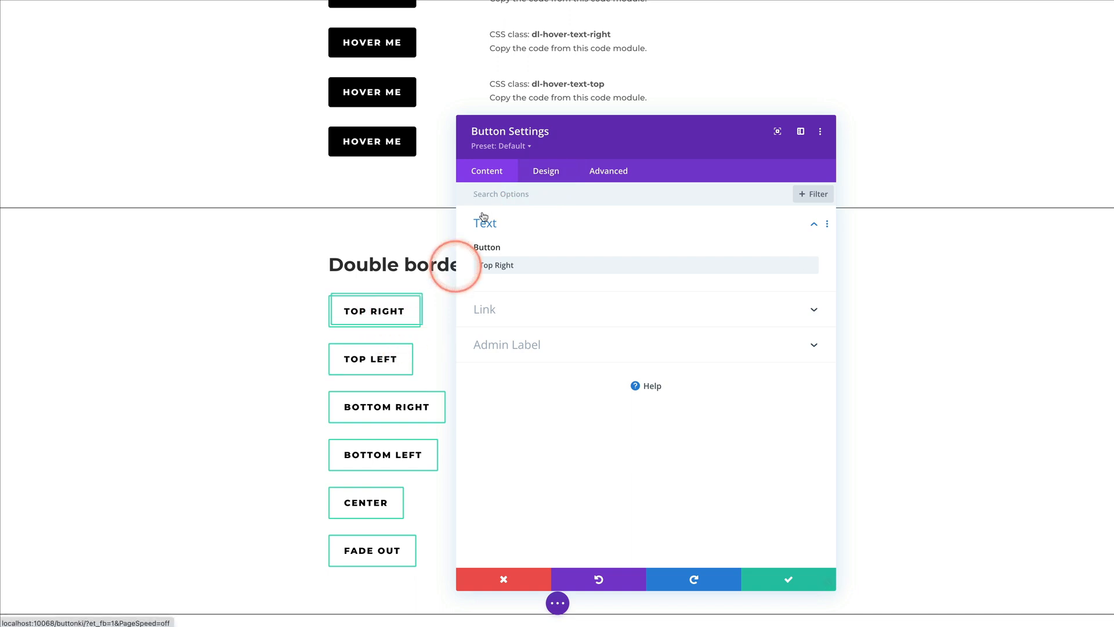
pyautogui.click(545, 171)
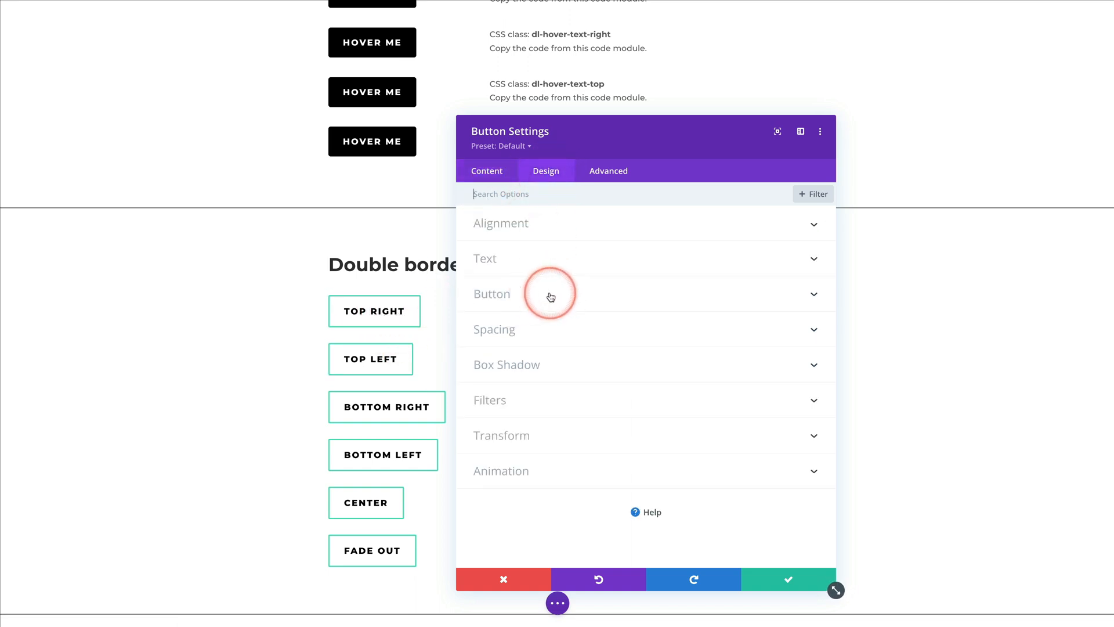
pyautogui.click(490, 294)
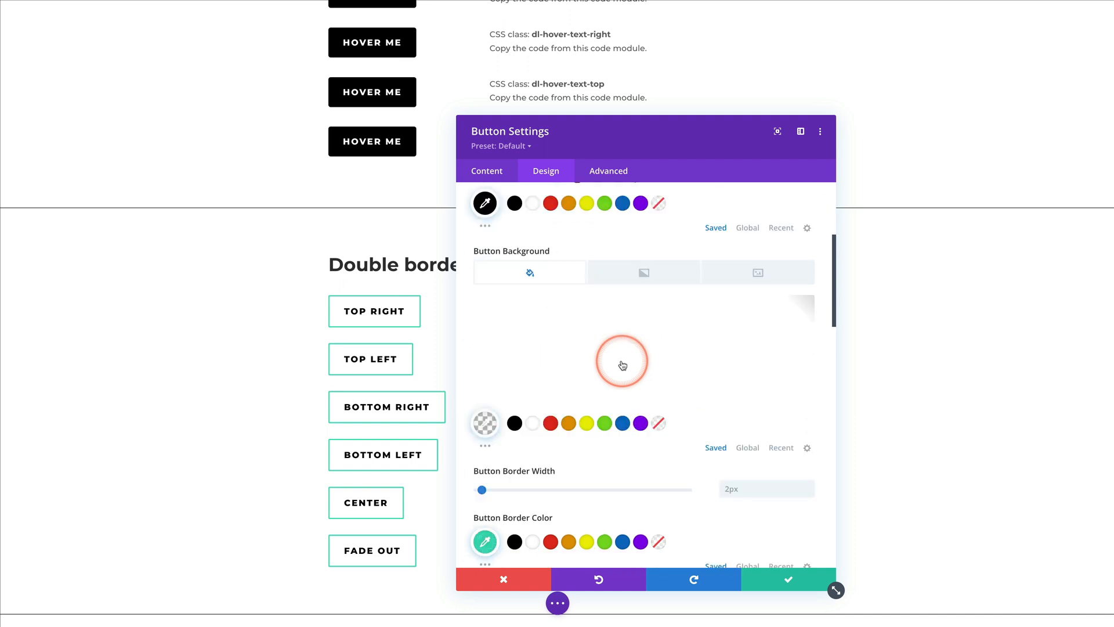
pyautogui.scroll(-3)
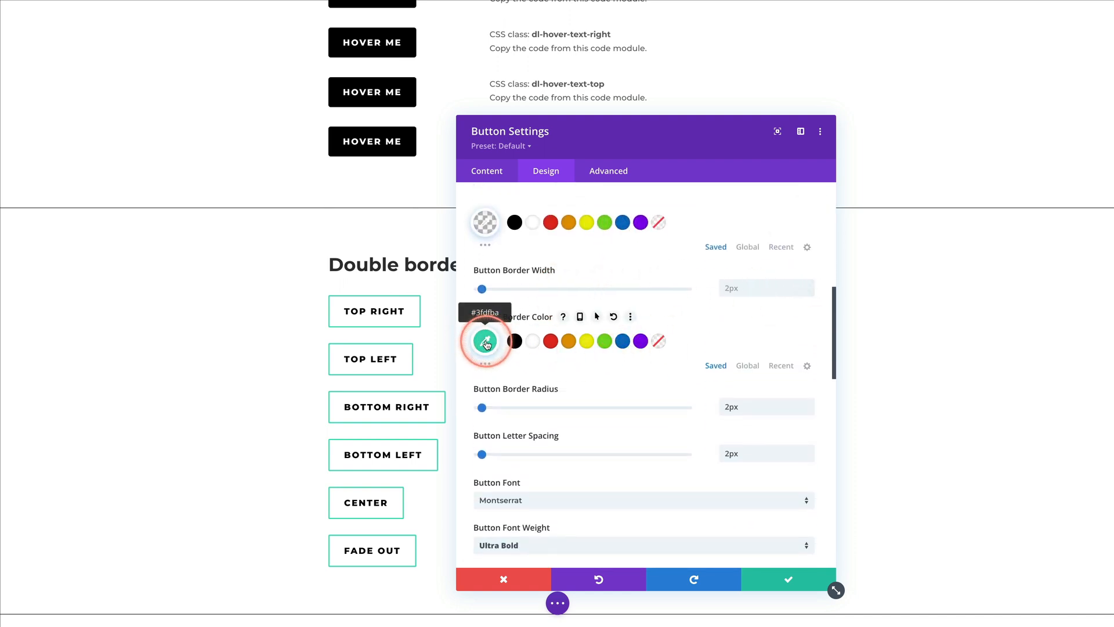
# - Give the Top Right button a purple 3px border and save it
pyautogui.click(640, 341)
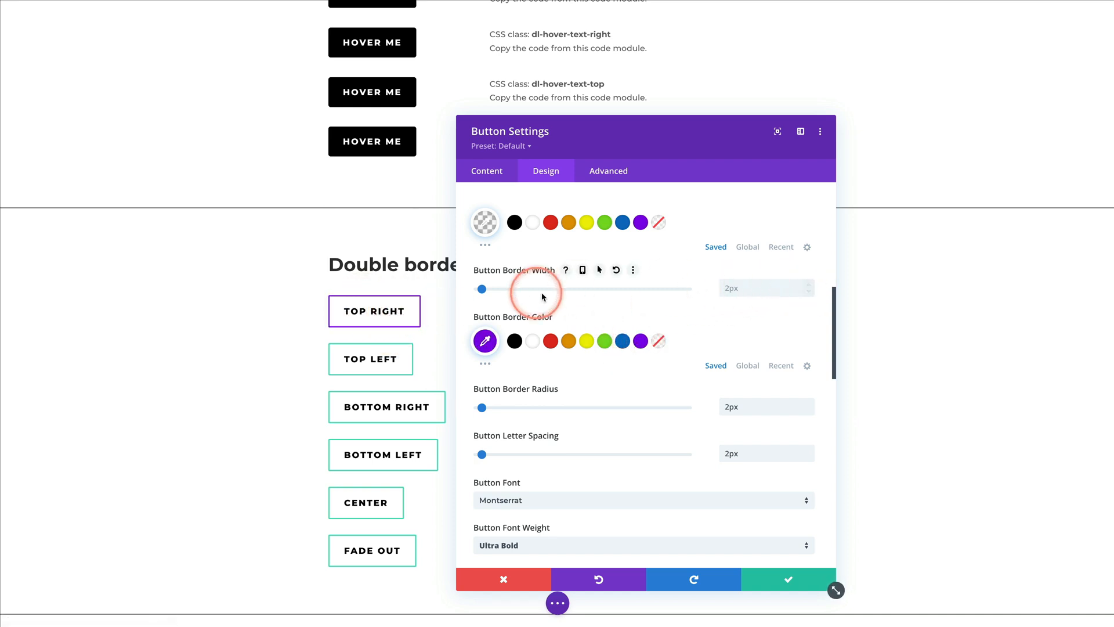
pyautogui.click(809, 283)
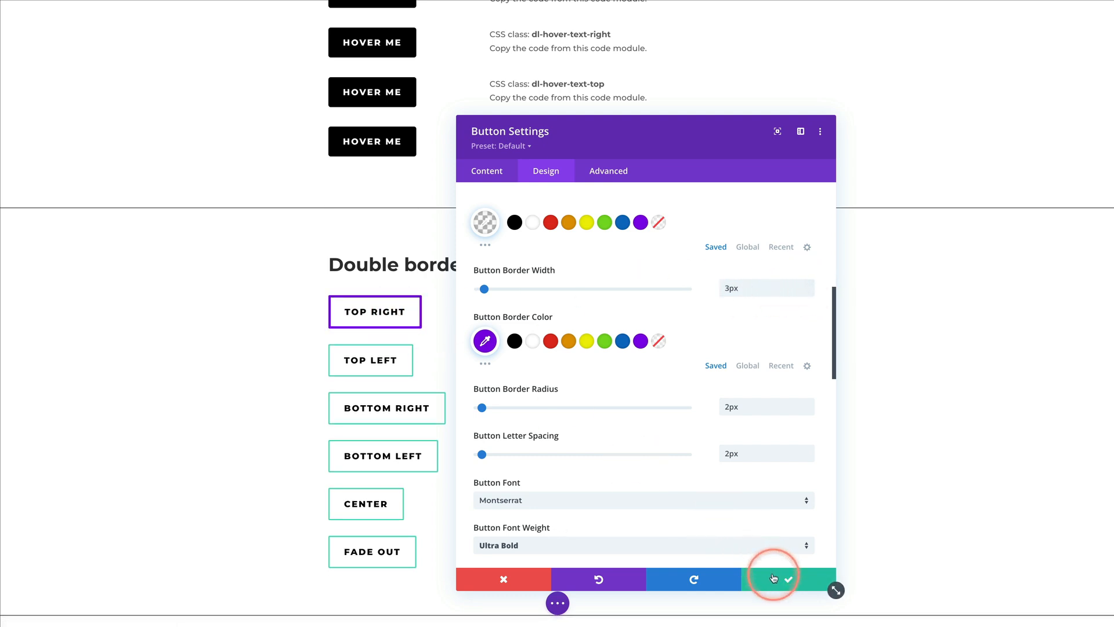
pyautogui.click(788, 579)
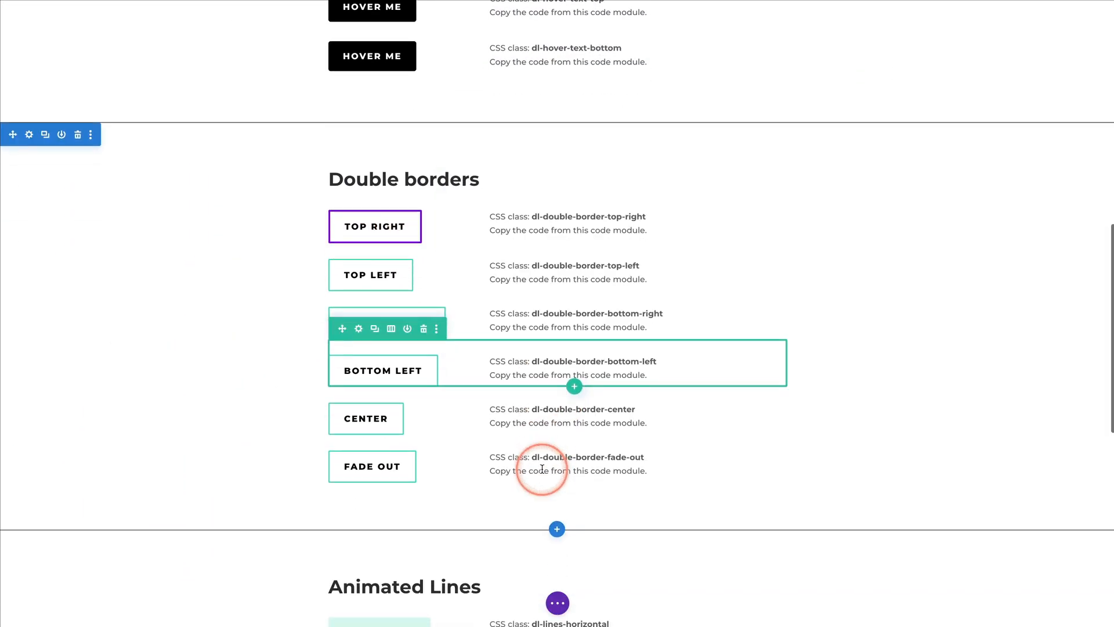
pyautogui.scroll(-3)
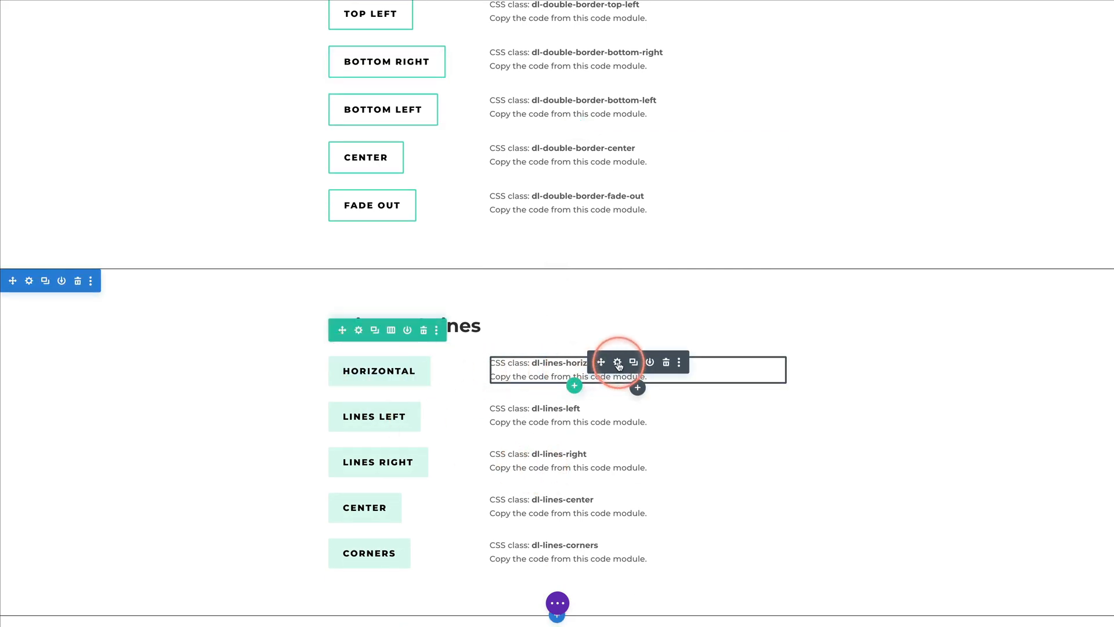
pyautogui.click(618, 364)
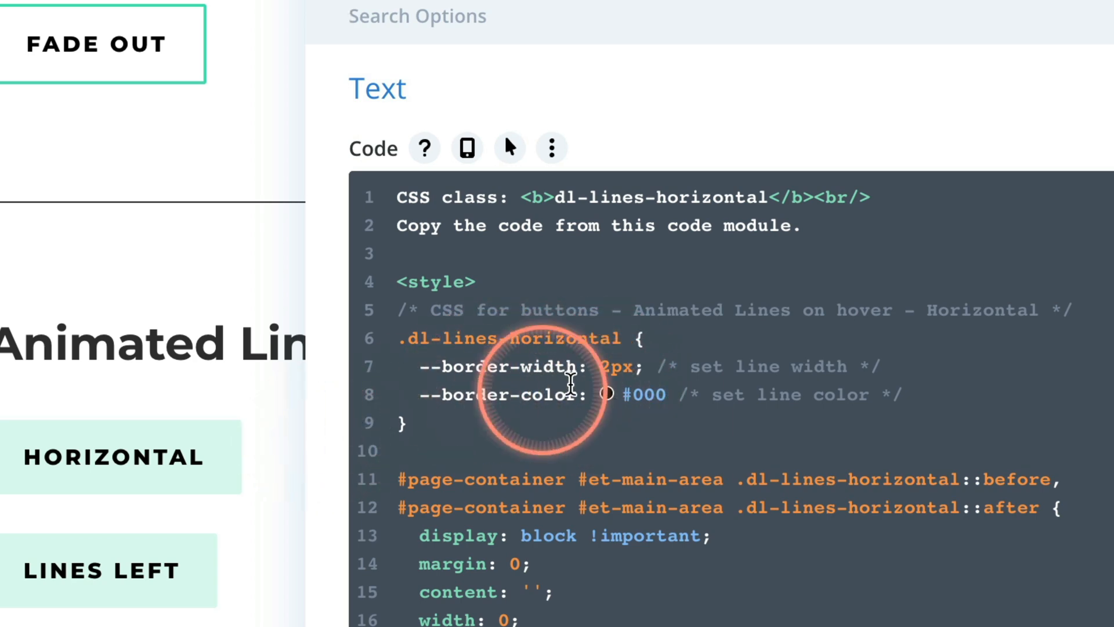
pyautogui.moveTo(167, 405)
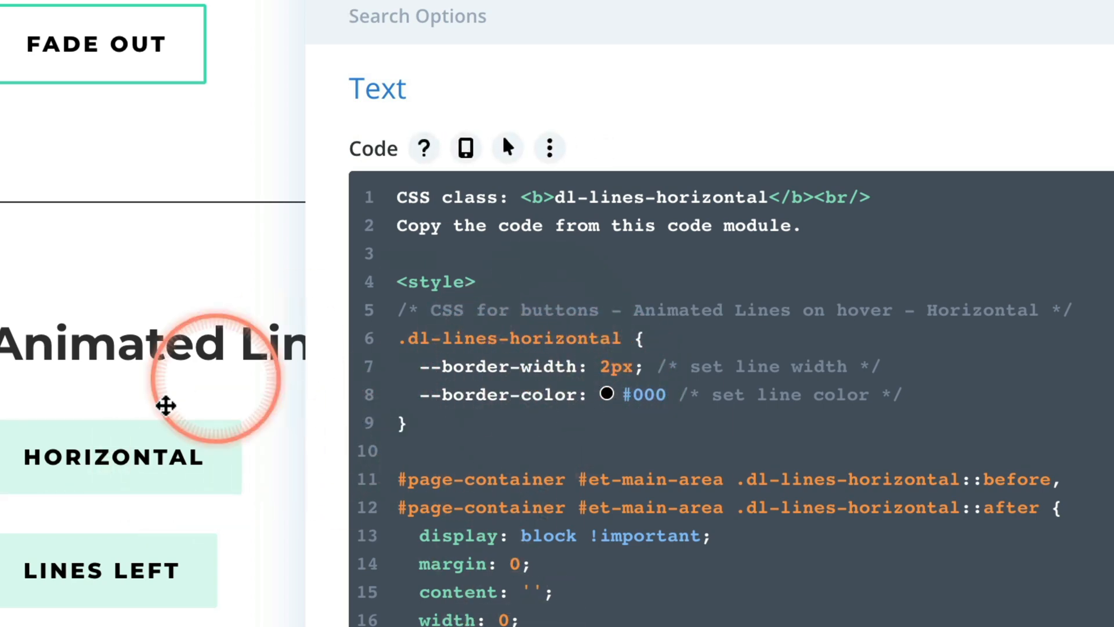
pyautogui.moveTo(600, 369)
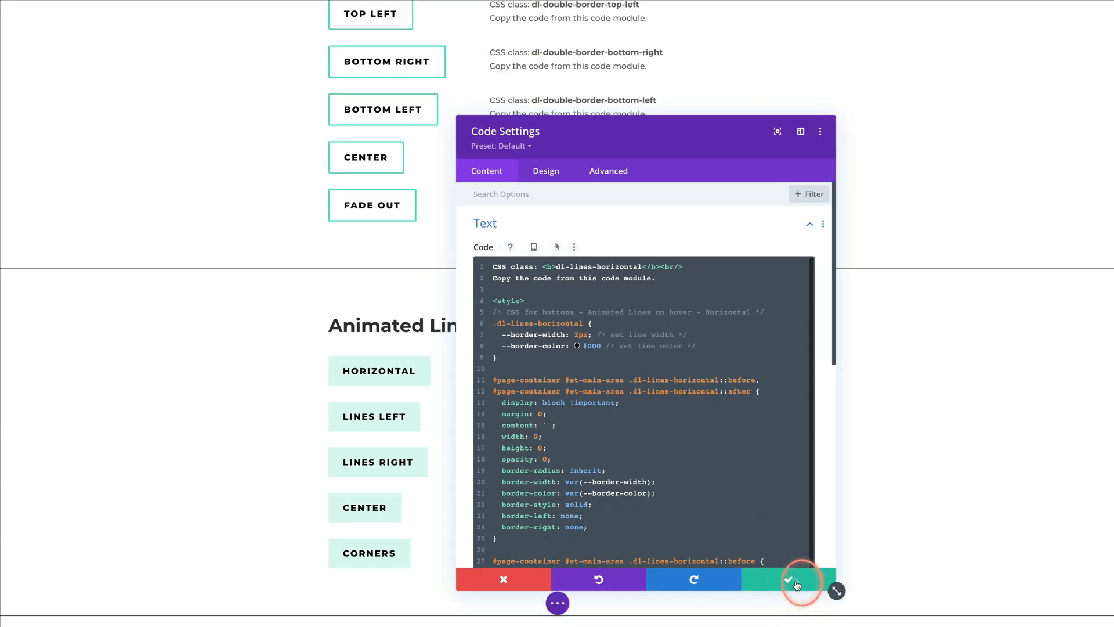
pyautogui.click(797, 579)
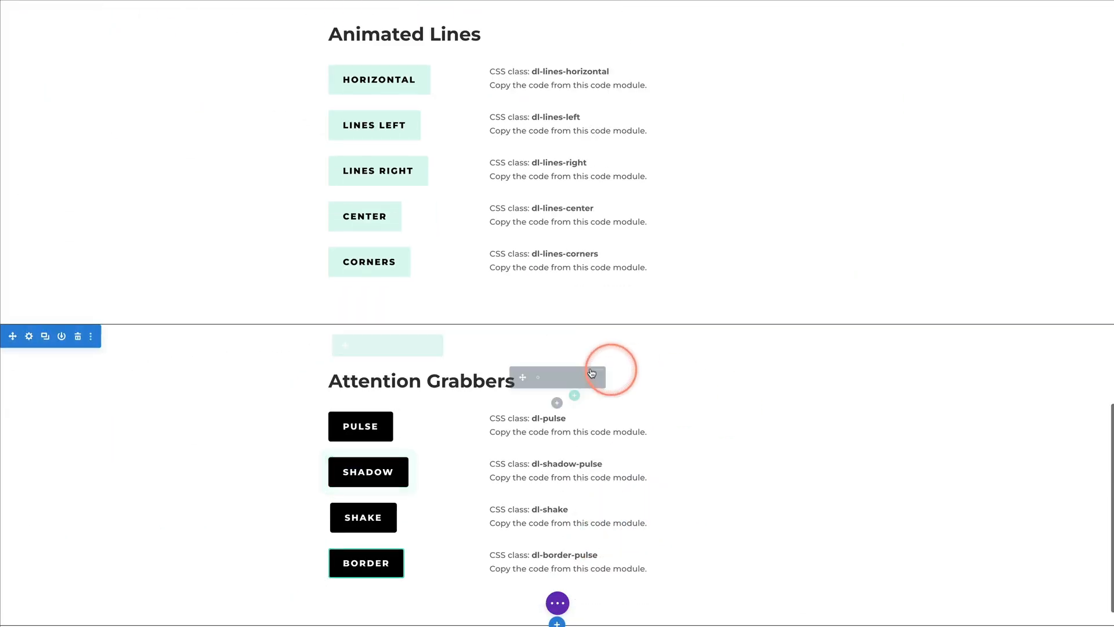